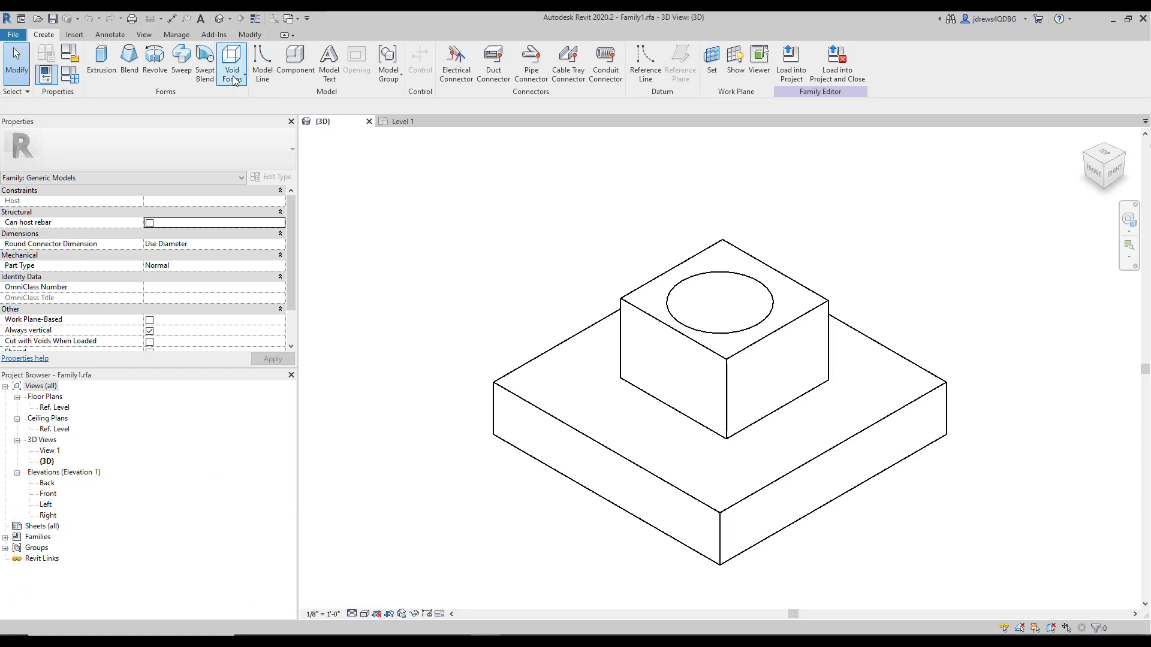
mouse_move(180, 63)
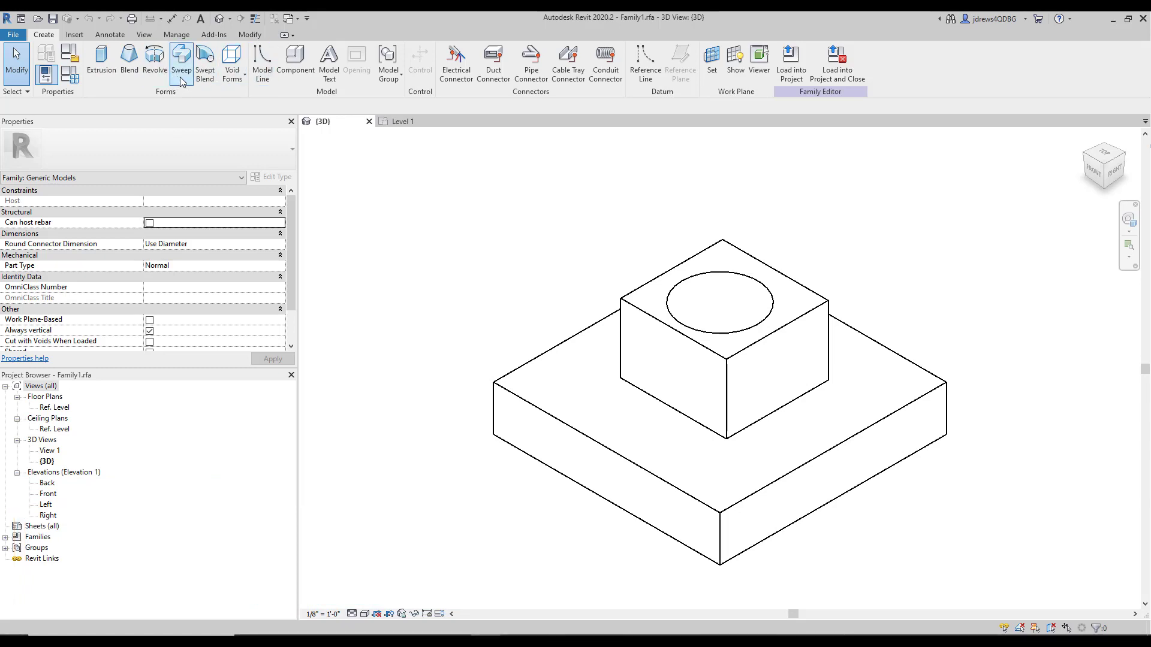
mouse_move(232, 64)
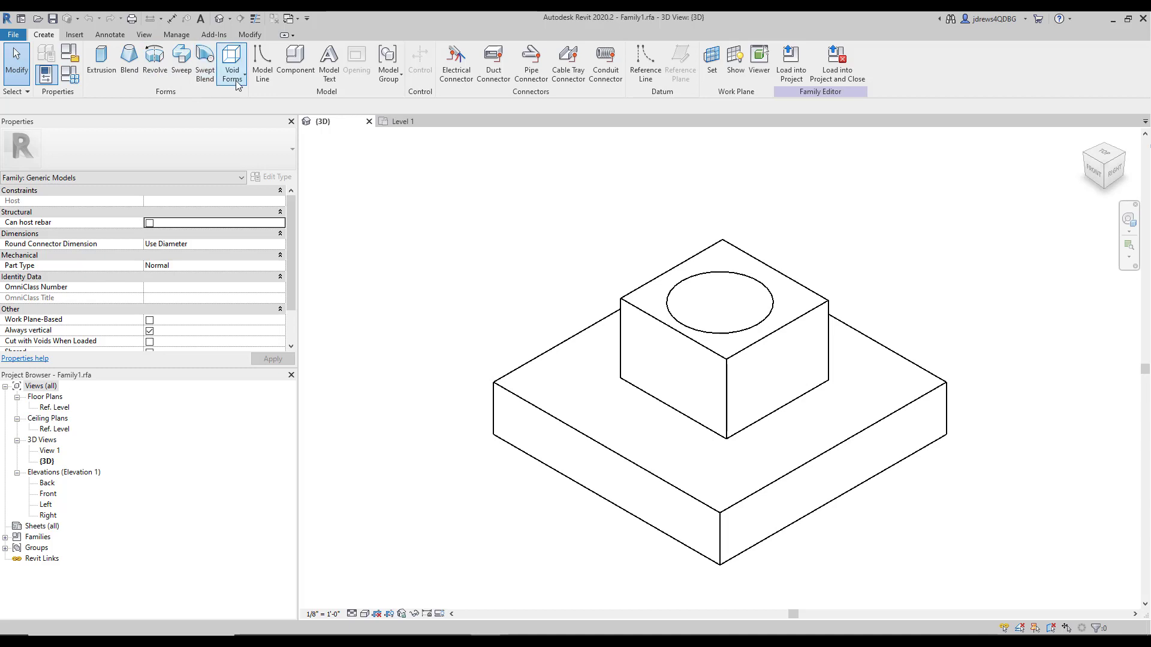
Keep the family category set to Generic Models in Family Category and Parameters.
left_click(232, 64)
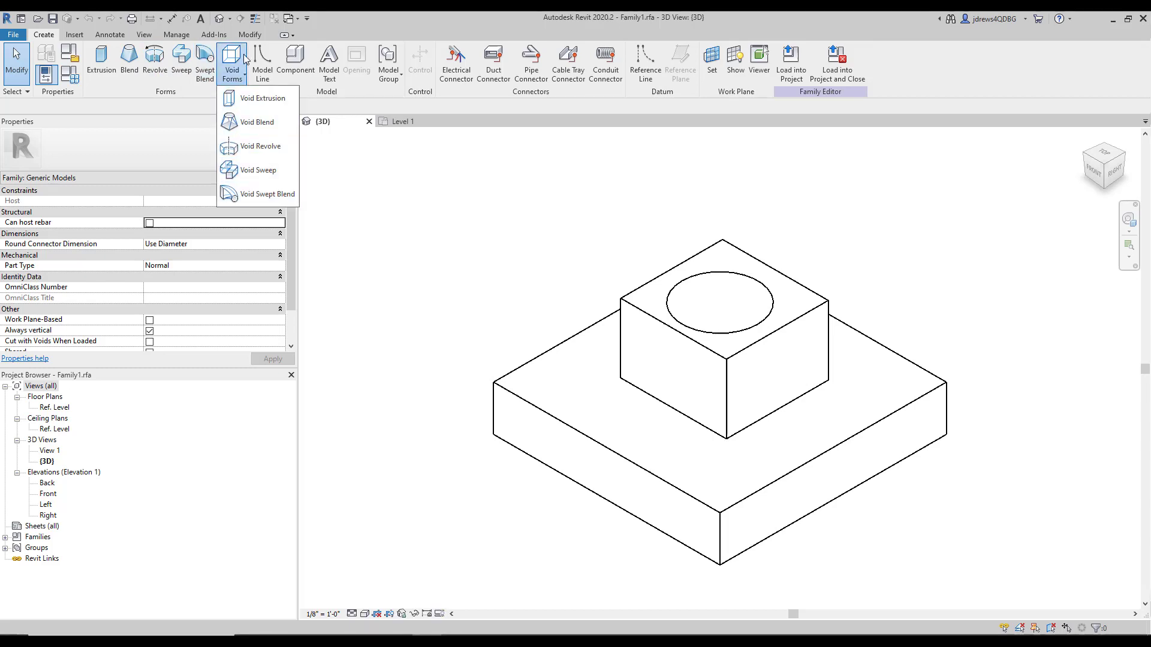
left_click(394, 150)
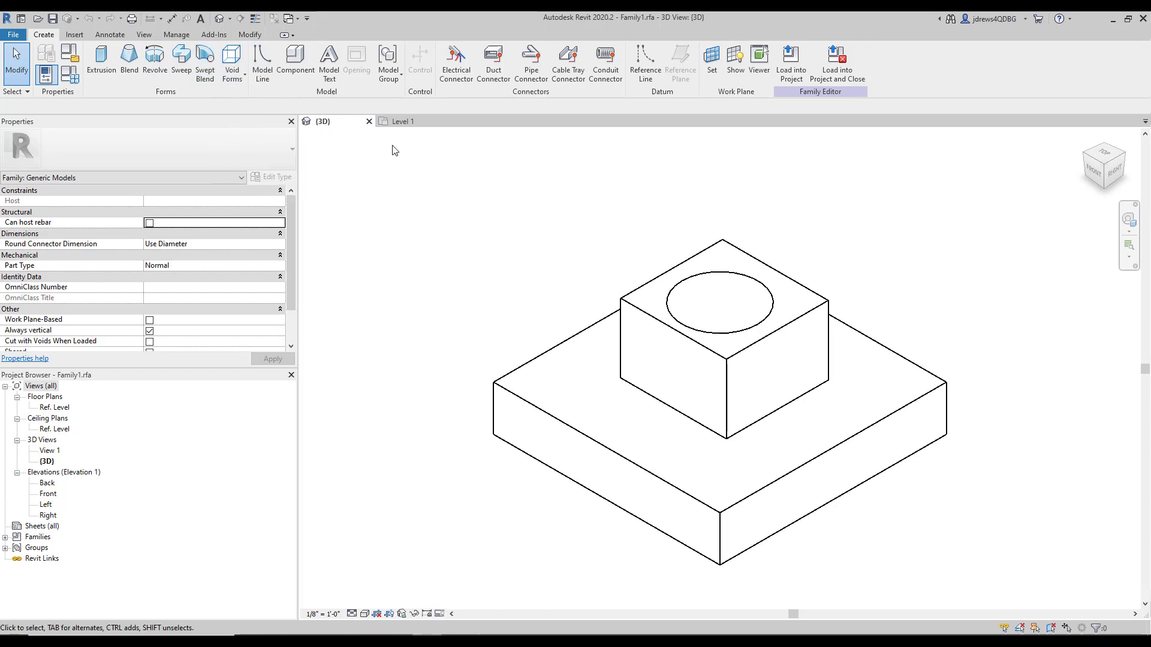
mouse_move(501, 202)
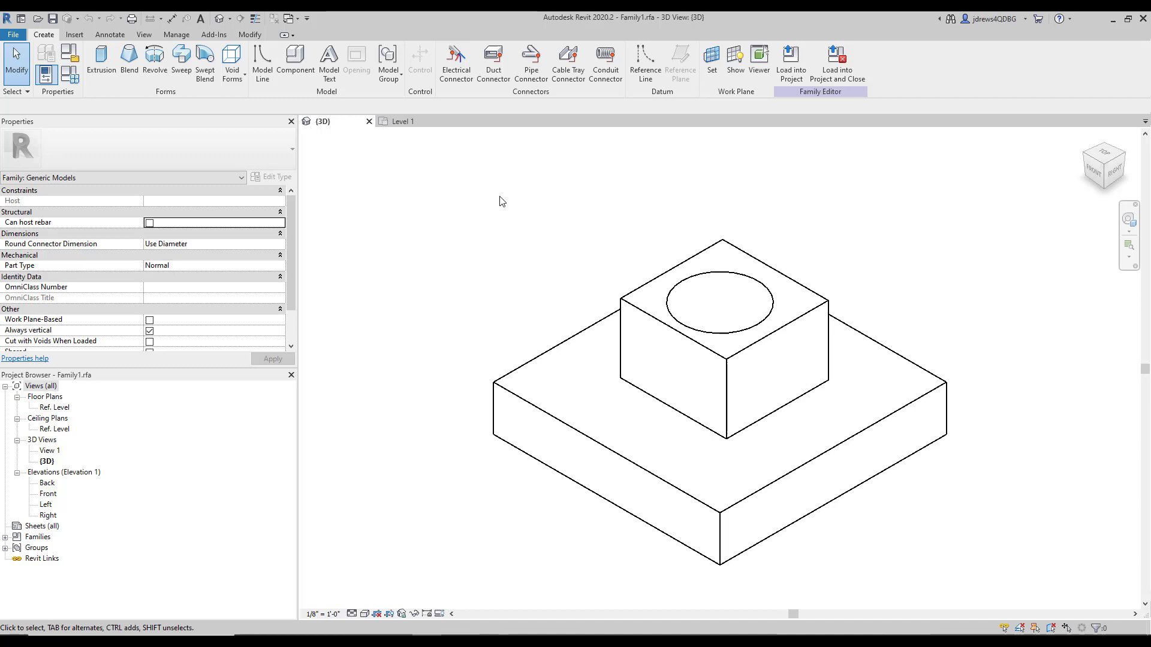
mouse_move(610, 189)
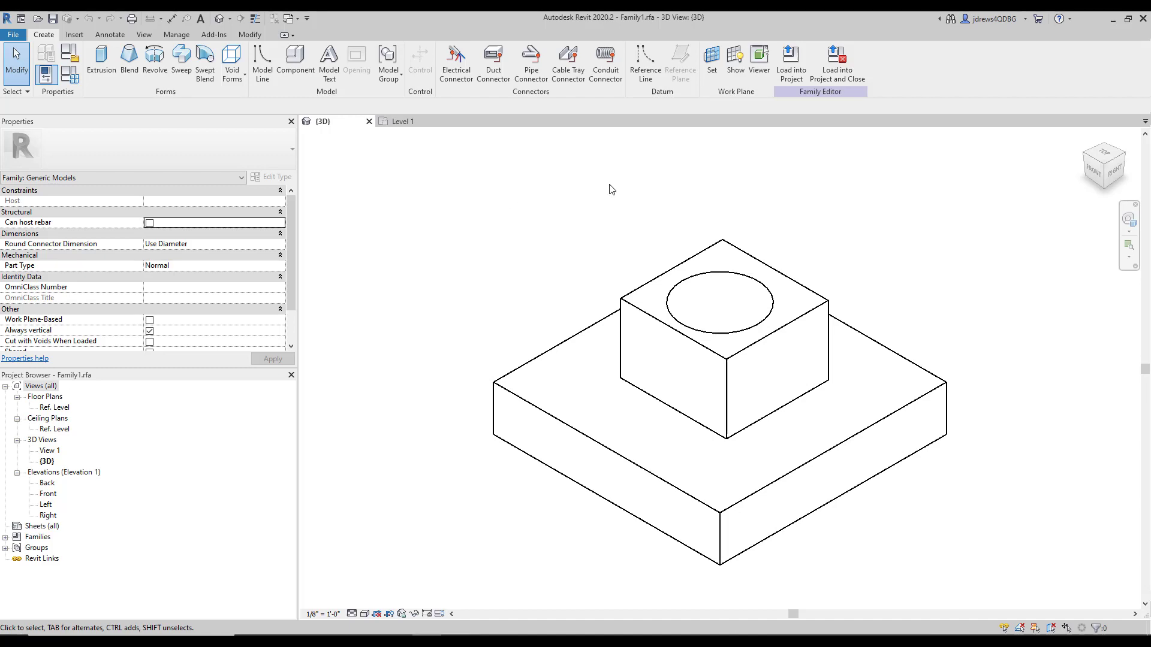
mouse_move(698, 144)
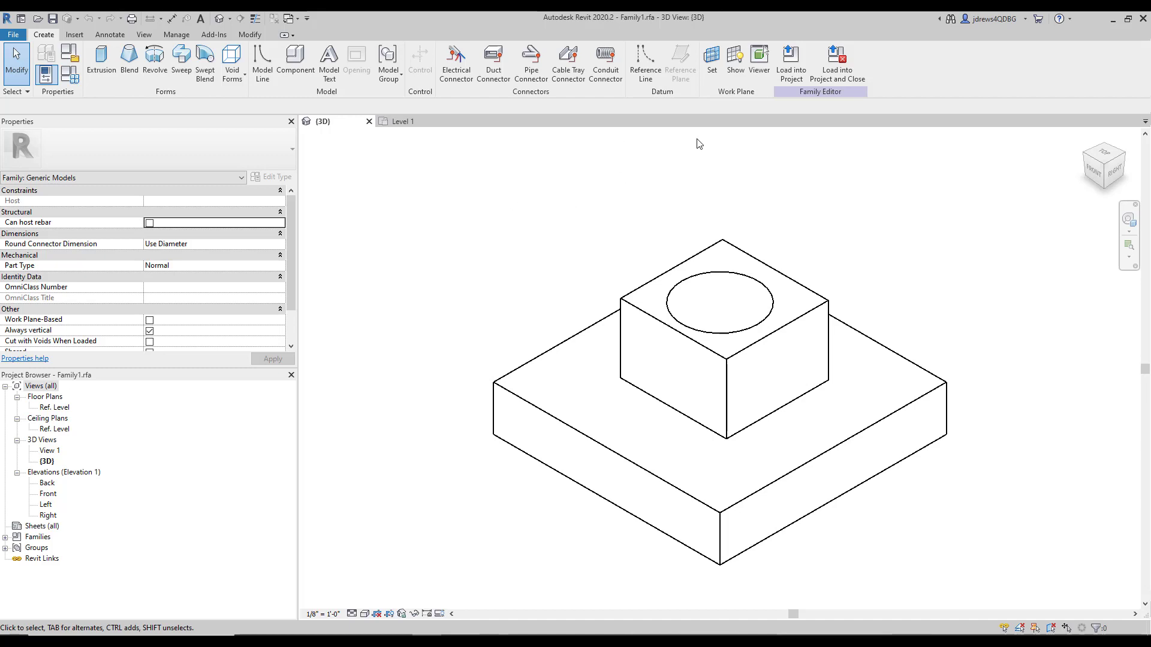
mouse_move(913, 213)
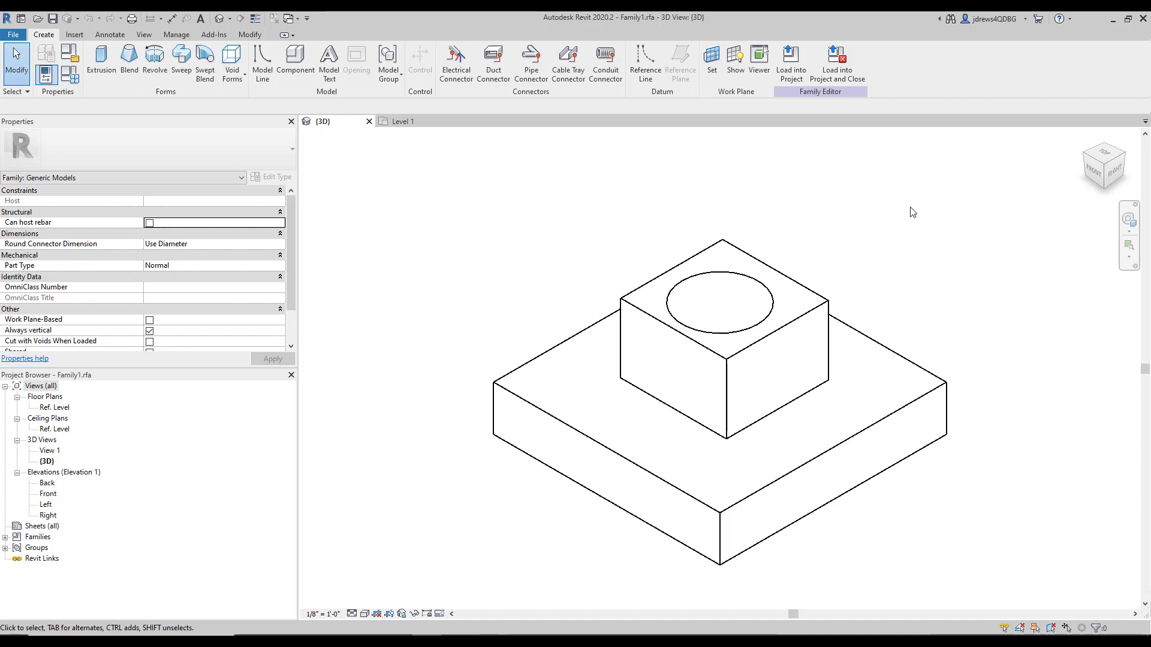
mouse_move(785, 185)
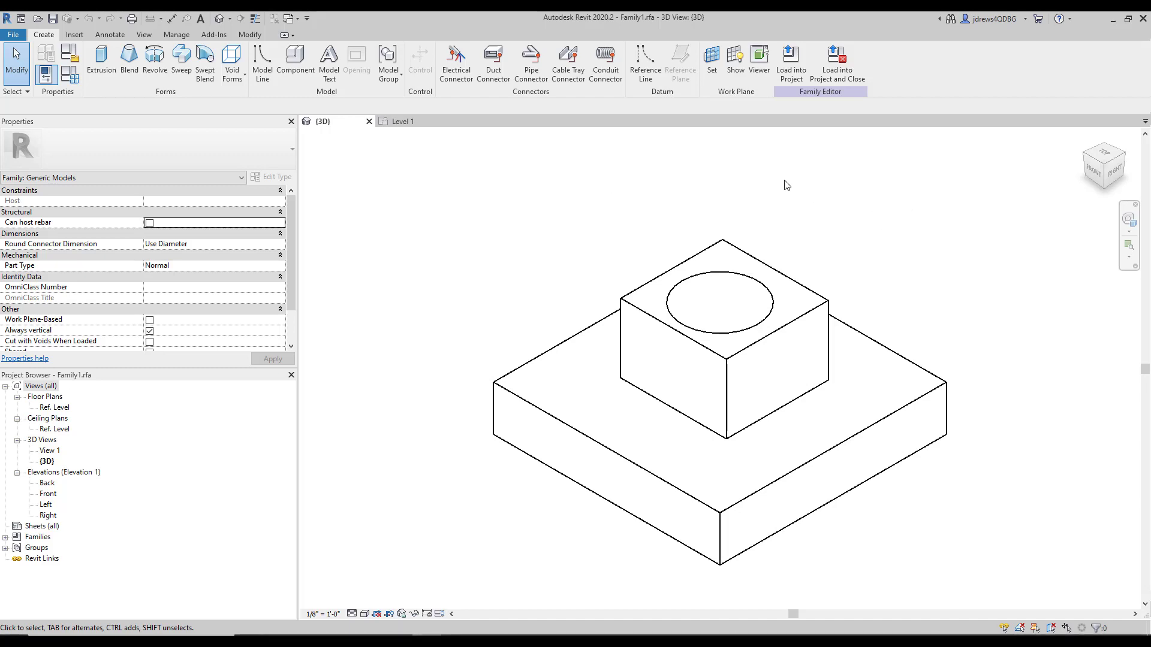
mouse_move(827, 142)
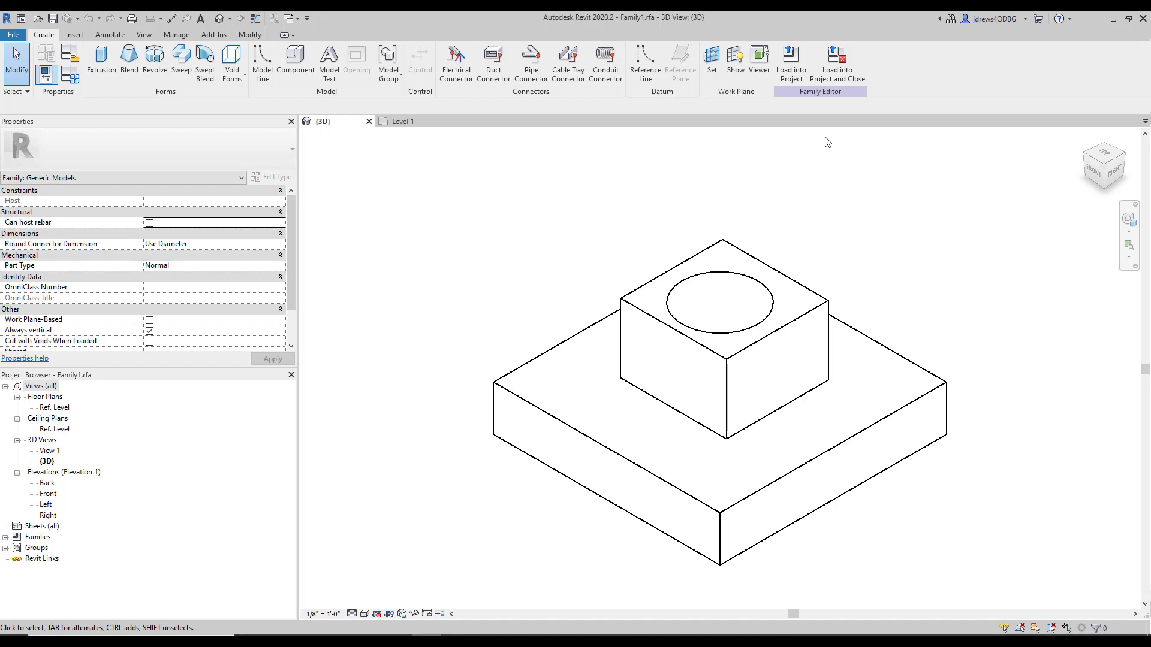
mouse_move(860, 134)
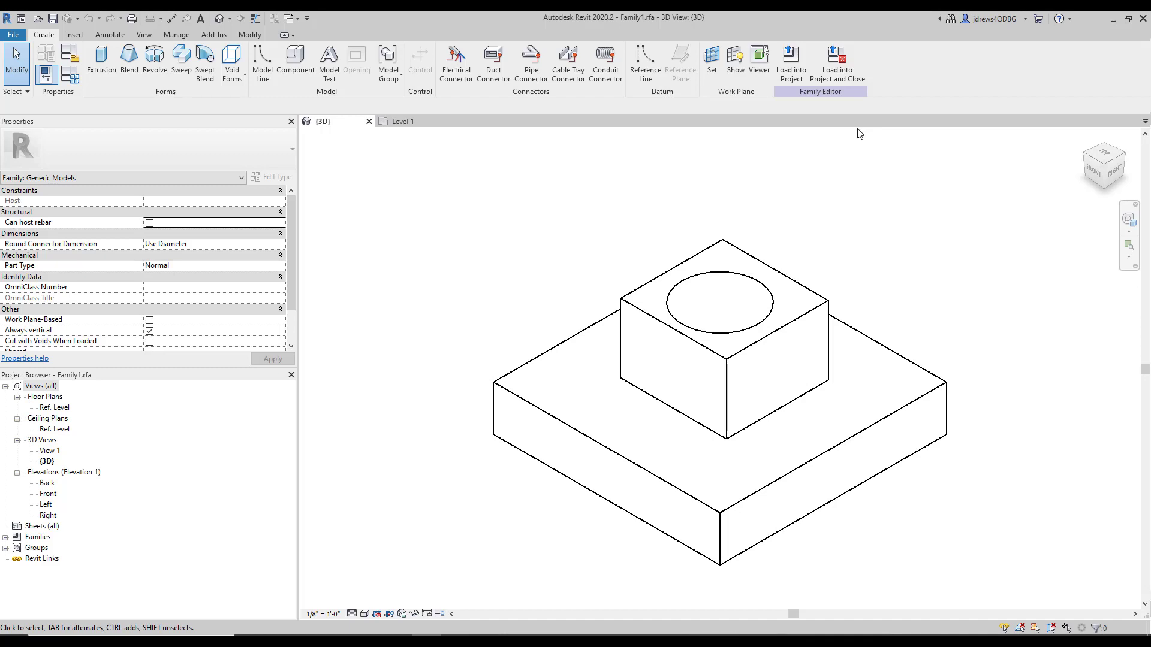
scroll("down", 3)
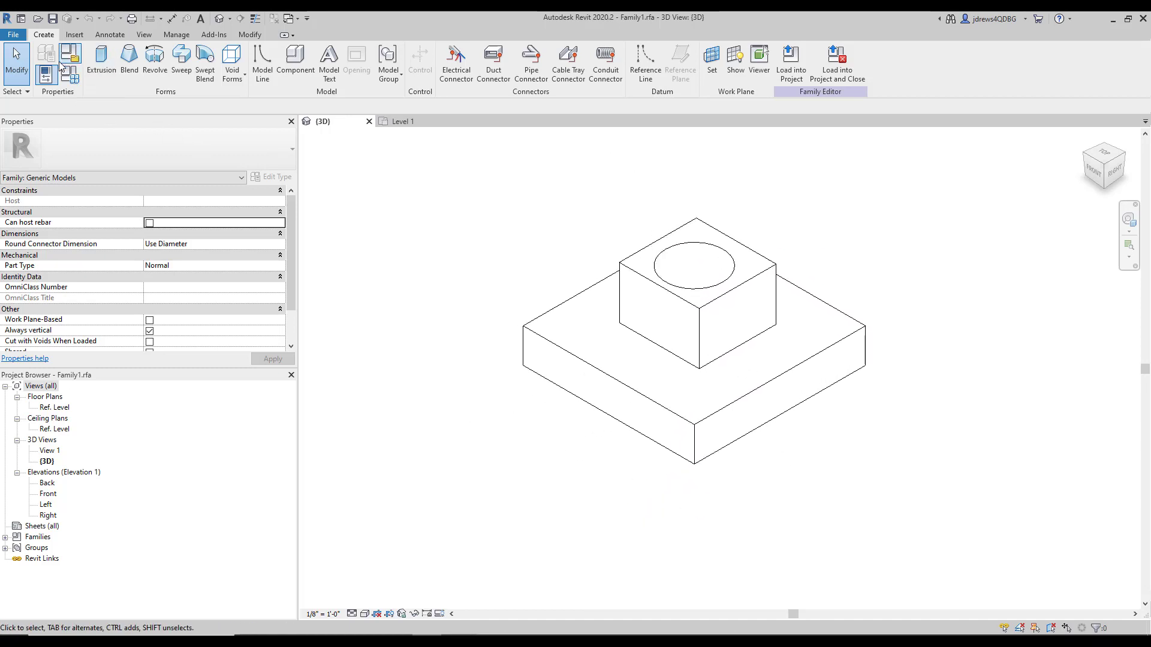
mouse_move(69, 57)
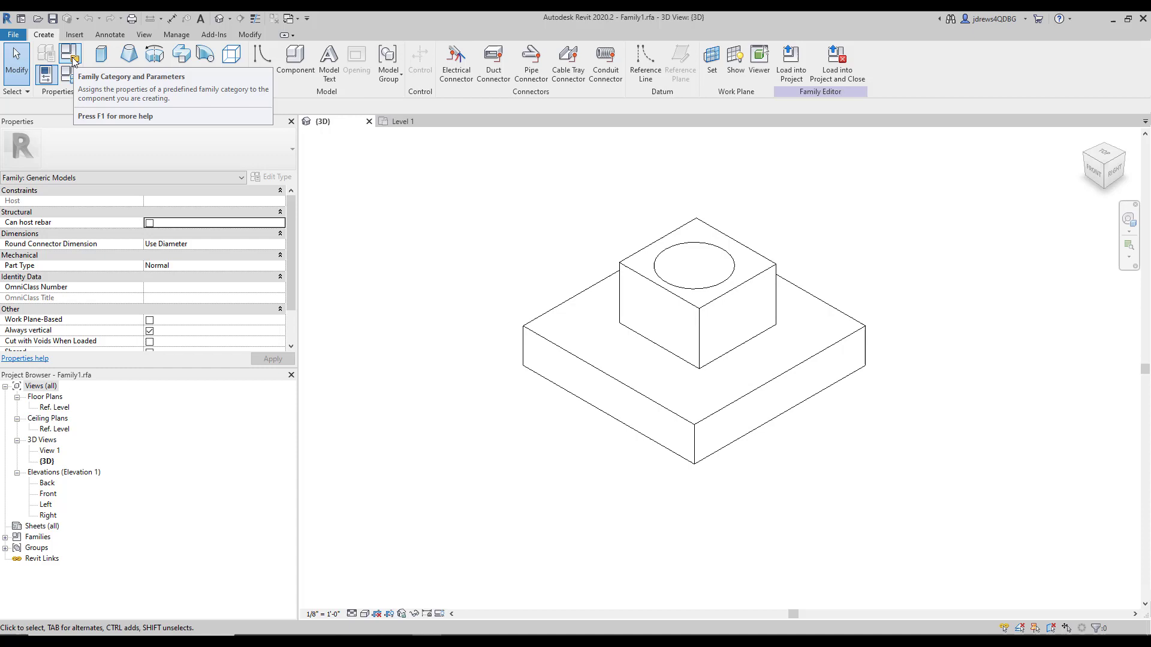
mouse_move(71, 56)
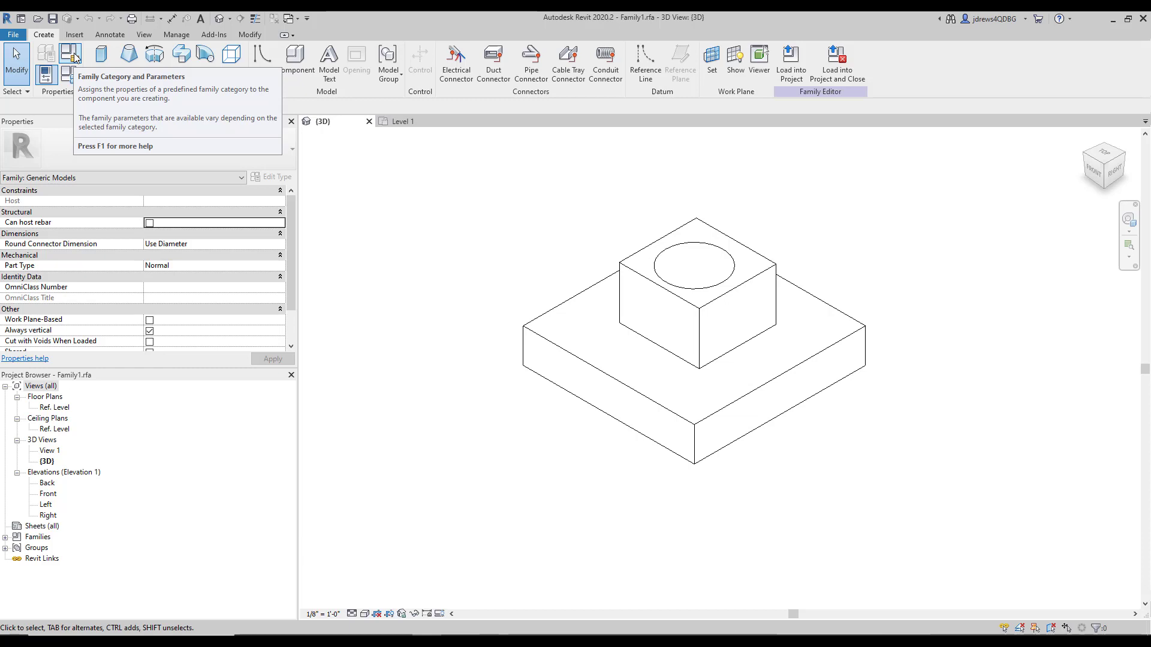
left_click(68, 54)
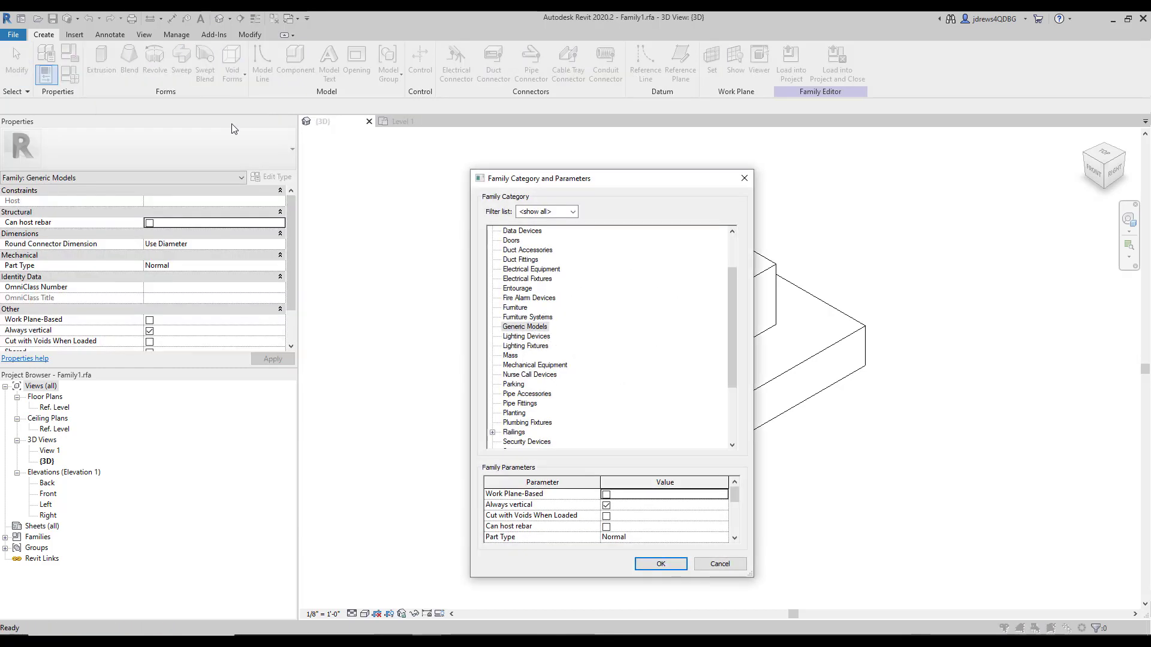
mouse_move(506, 206)
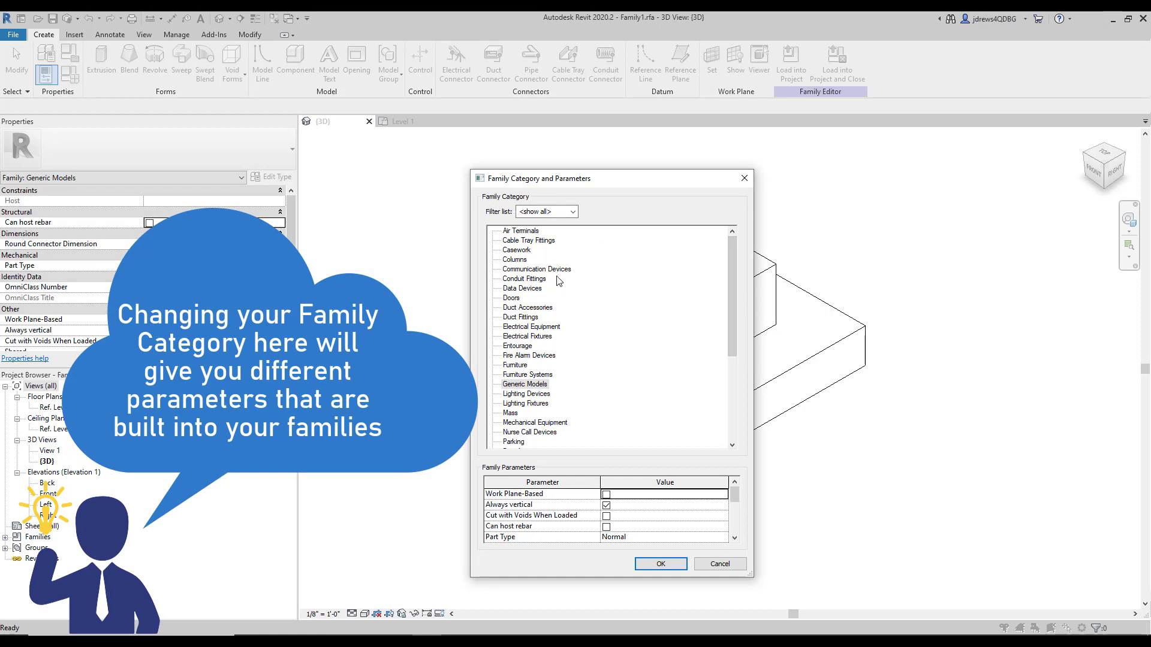
mouse_move(689, 308)
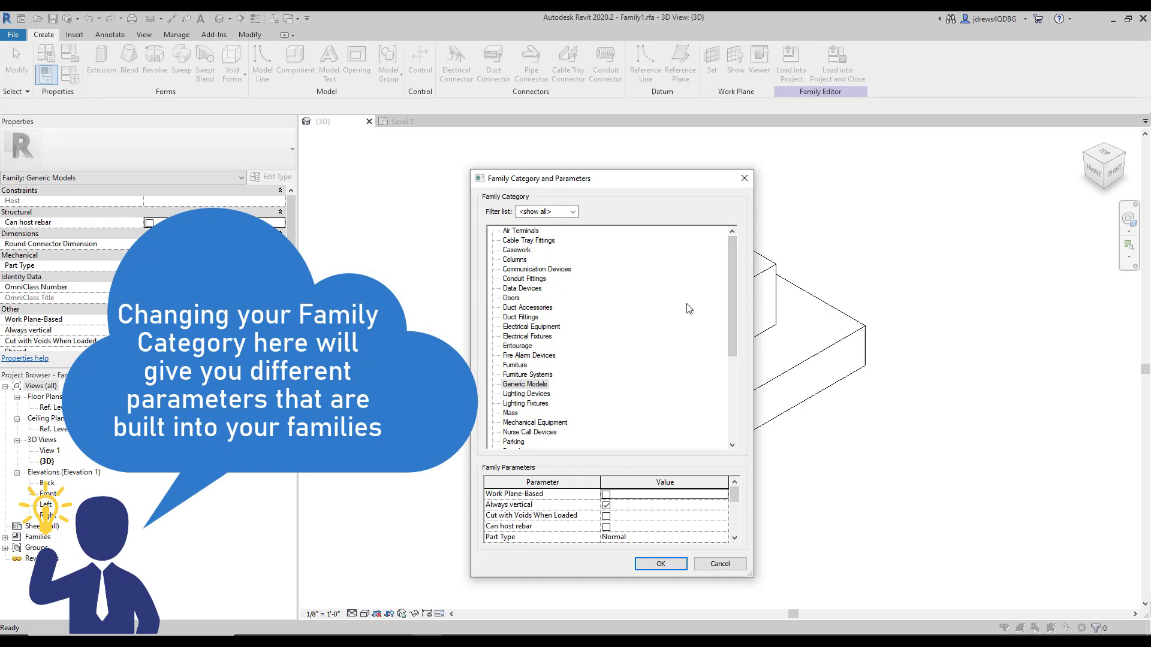
mouse_move(583, 184)
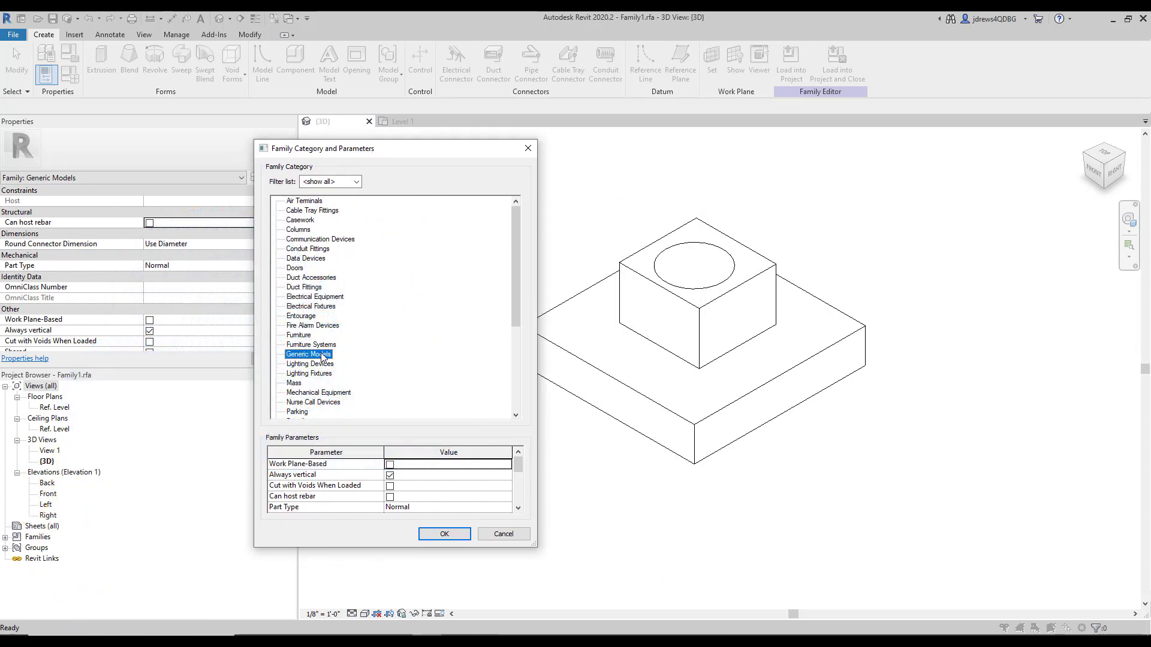
left_click(444, 534)
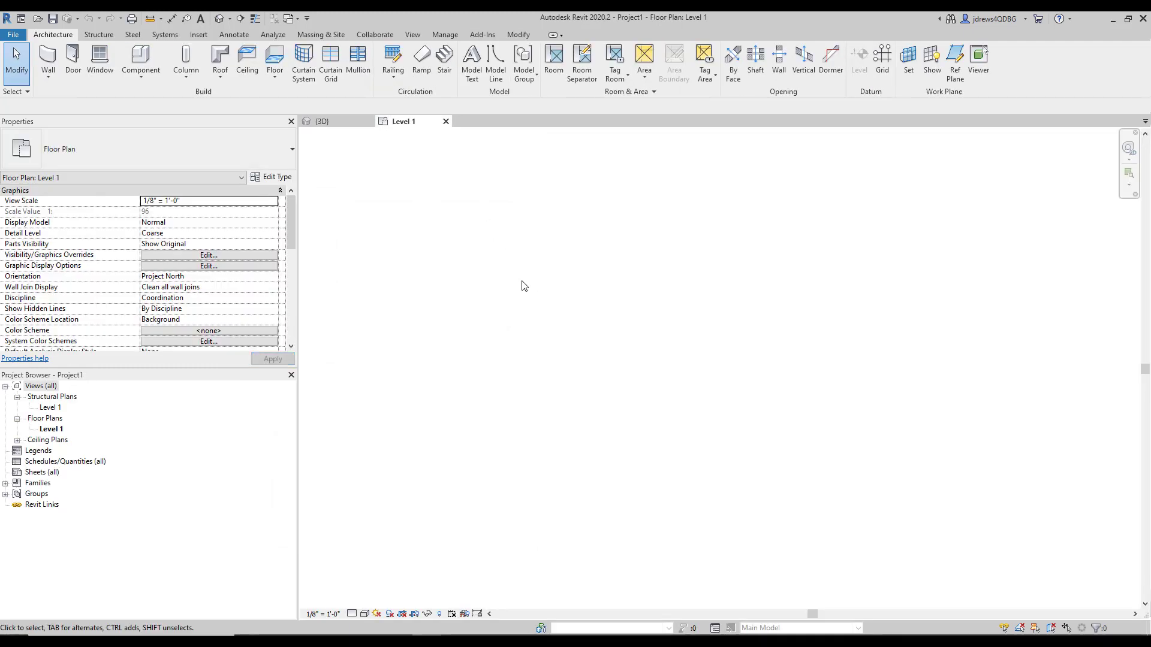
Check the Generic Models row in Level 1's Visibility/Graphic Overrides and accept.
left_click(208, 255)
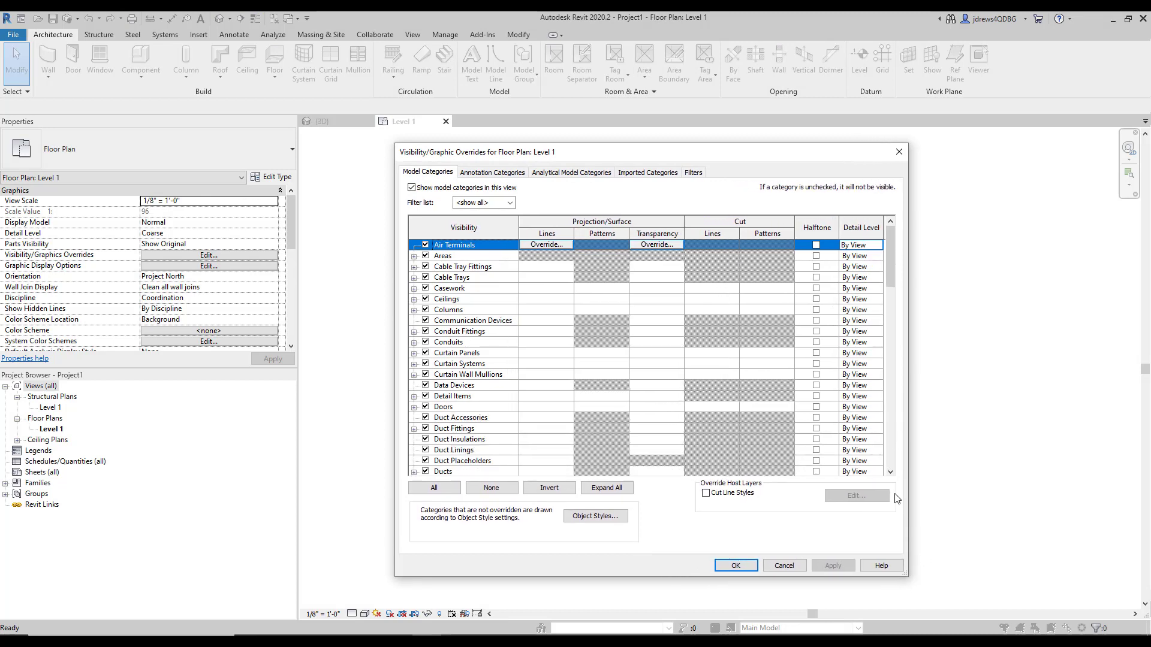
mouse_move(413, 143)
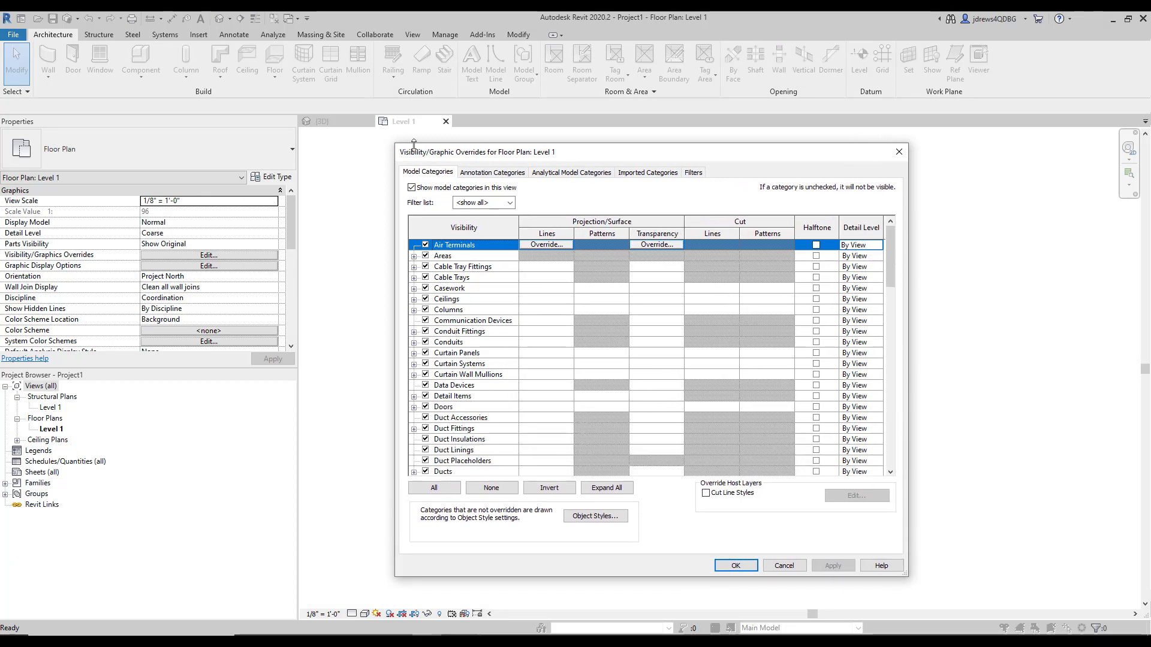
scroll("down", 3)
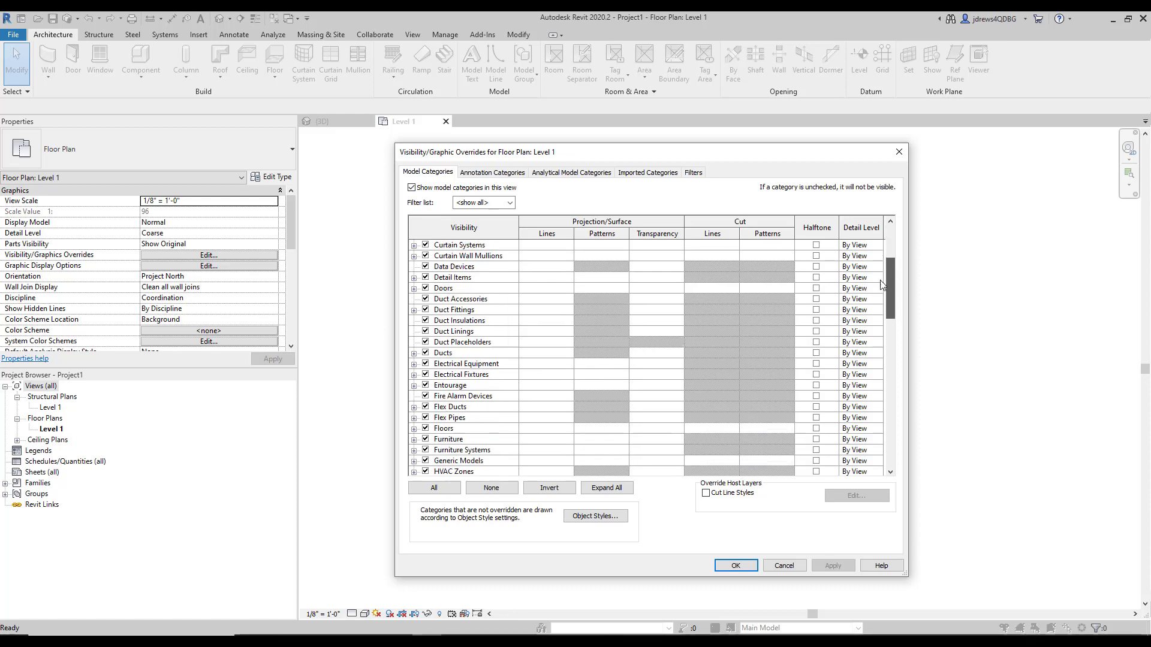
scroll("down", 3)
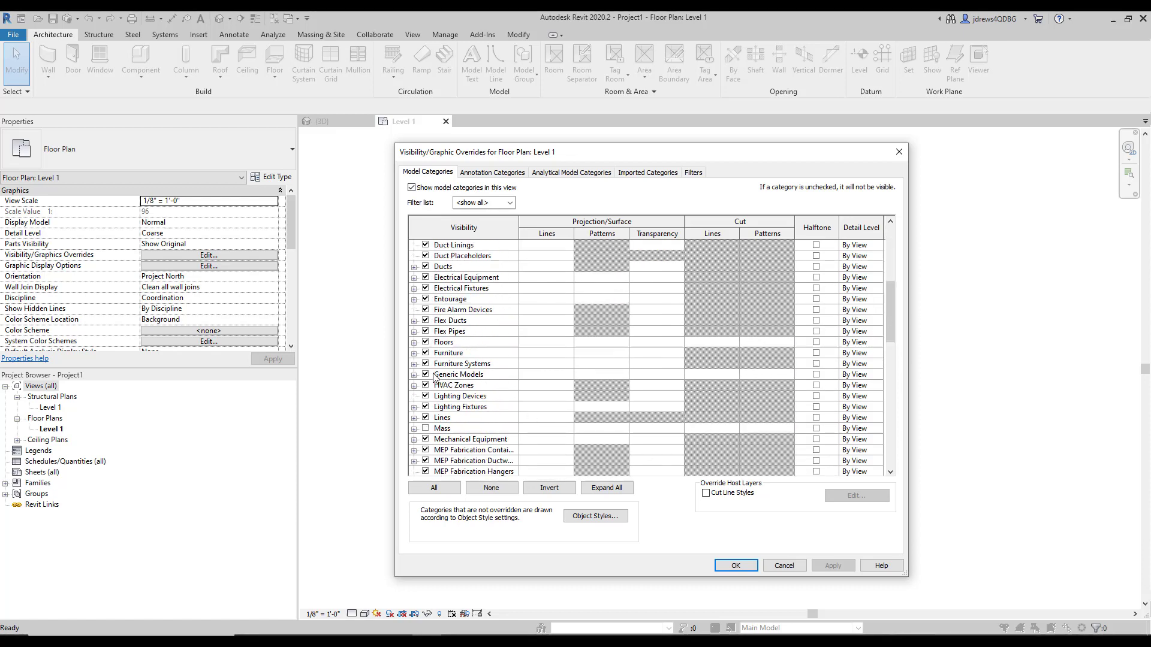
left_click(459, 374)
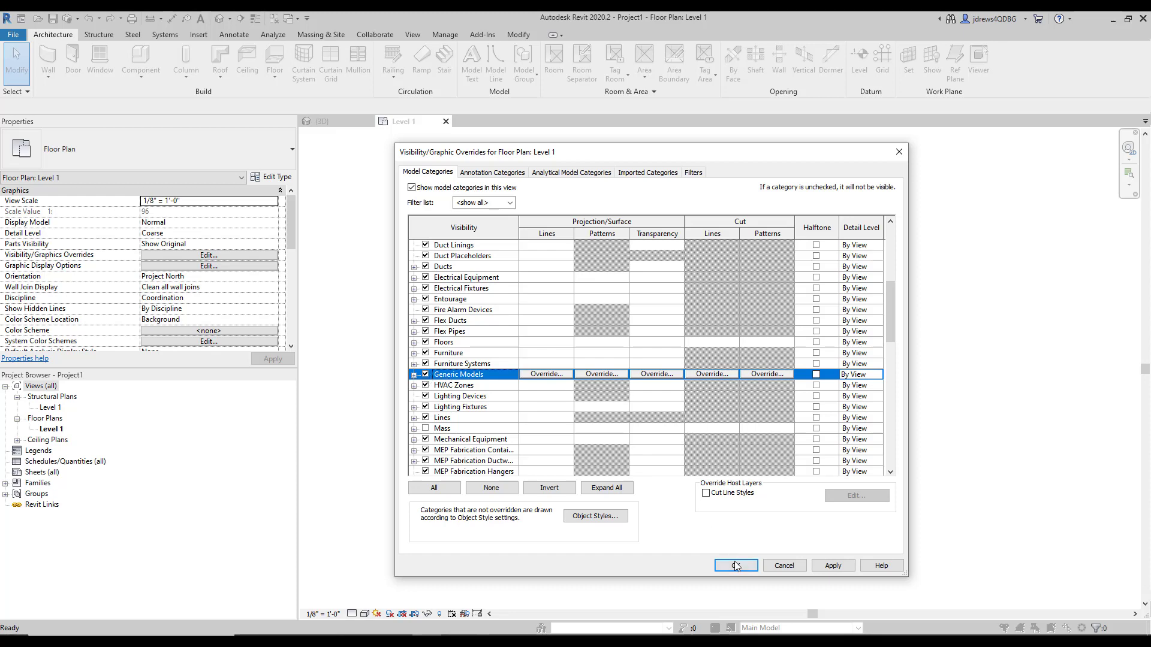
left_click(735, 566)
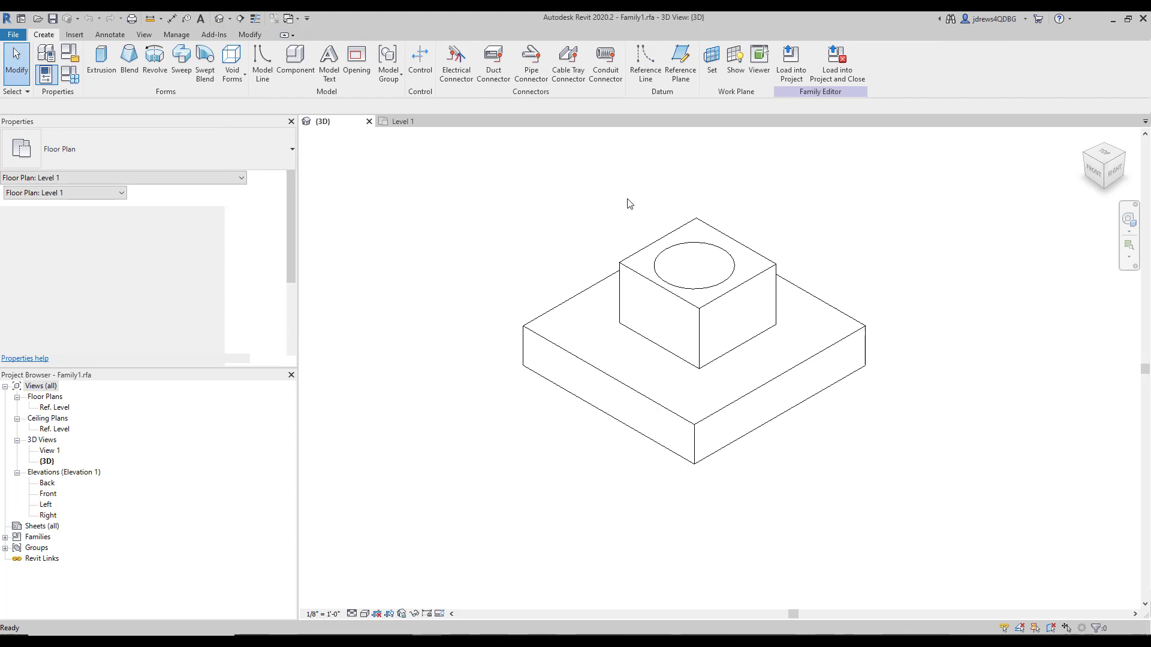
Load the family into the project, then recheck Generic Models in Level 1 visibility overrides.
left_click(791, 62)
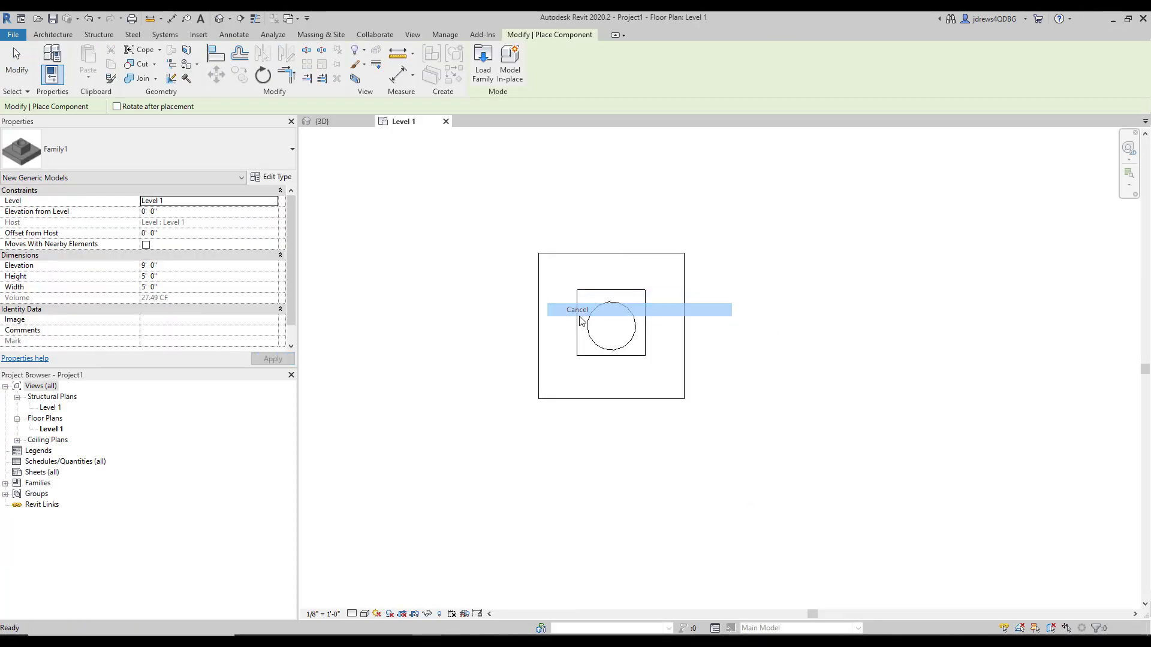
left_click(577, 309)
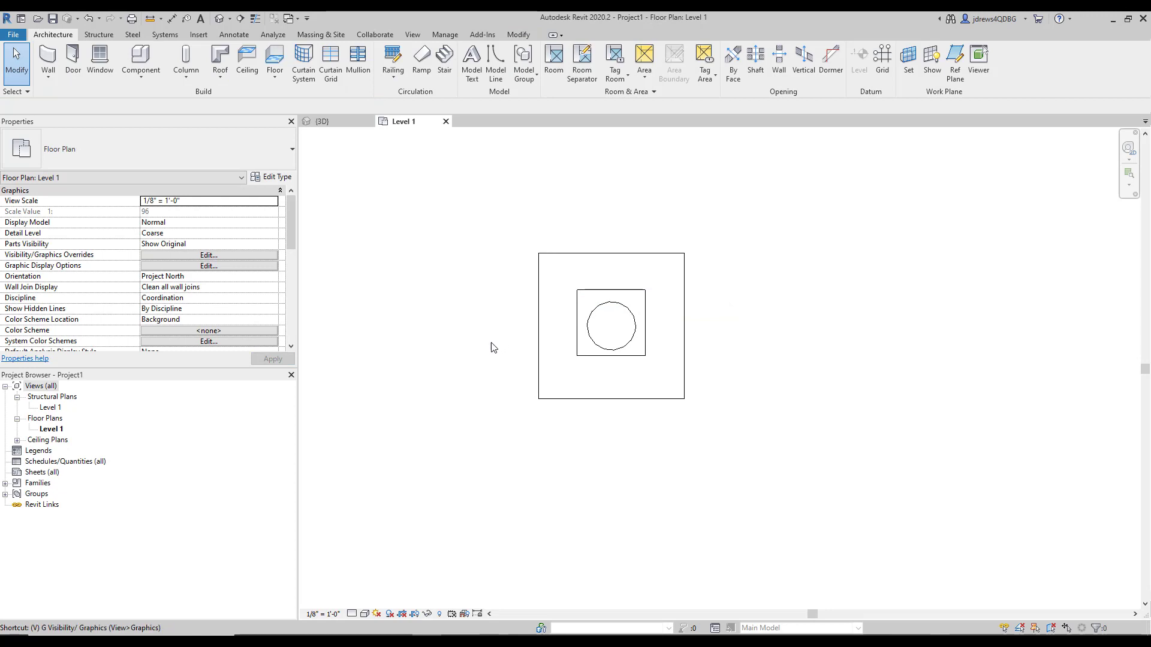
left_click(208, 254)
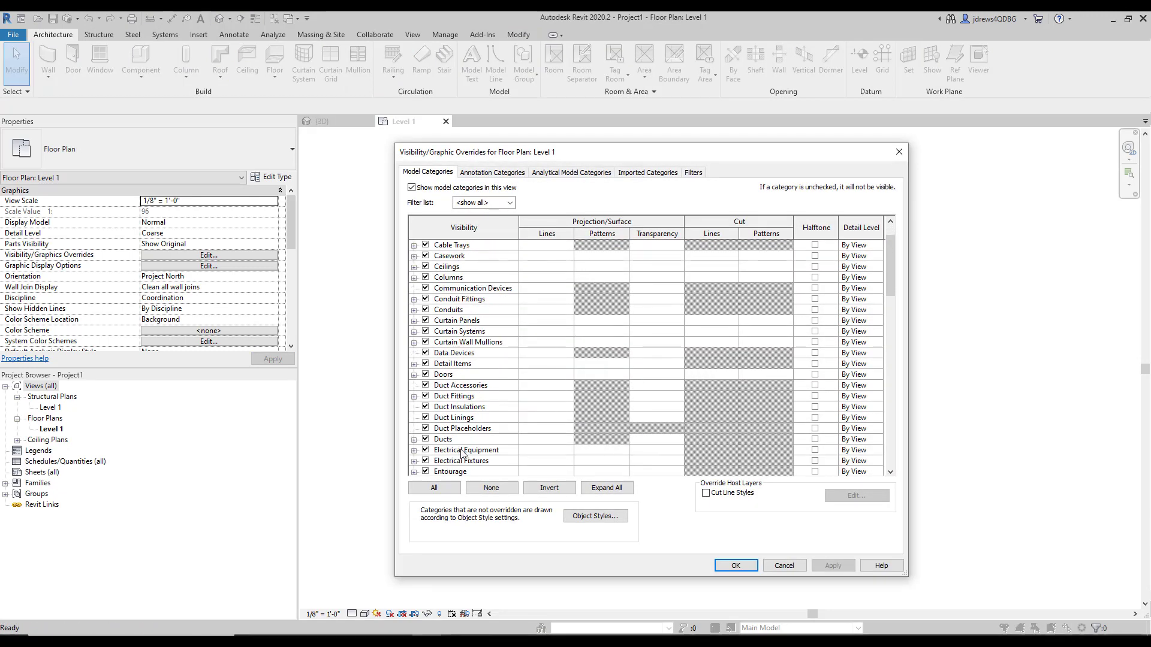
scroll("down", 3)
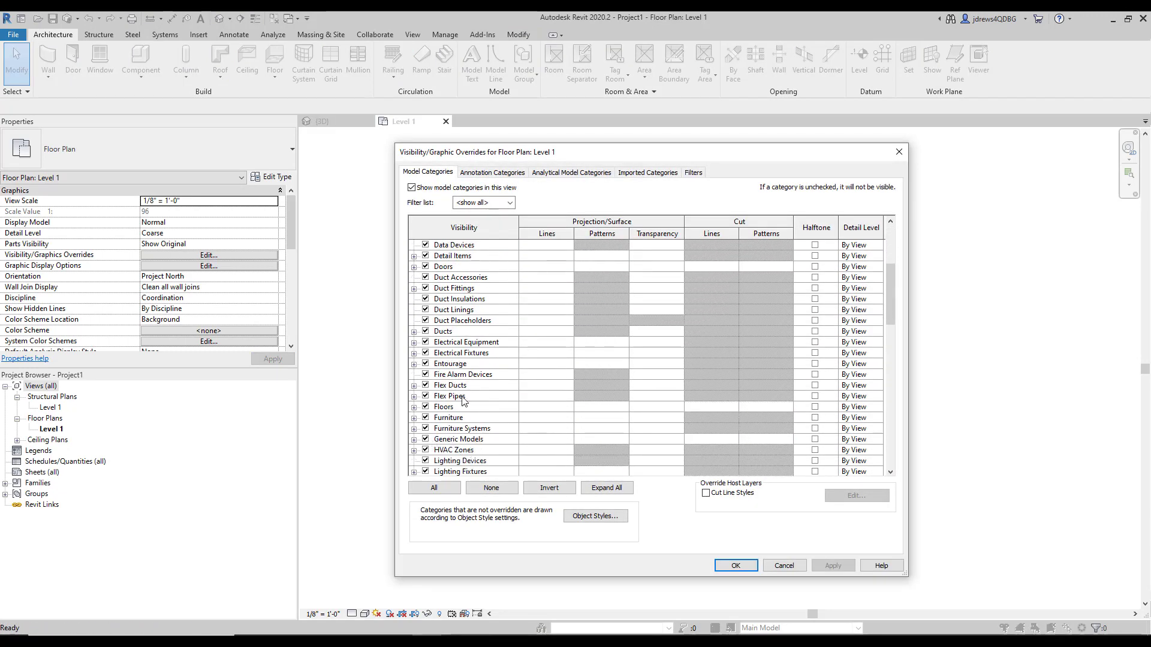
left_click(459, 438)
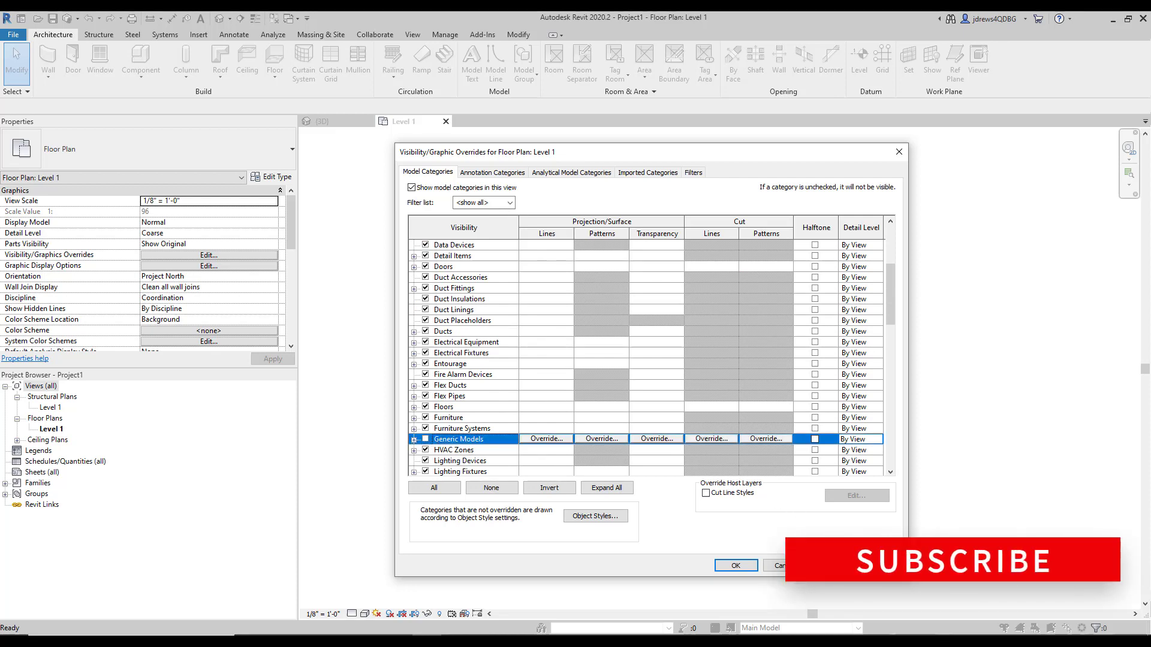
left_click(733, 565)
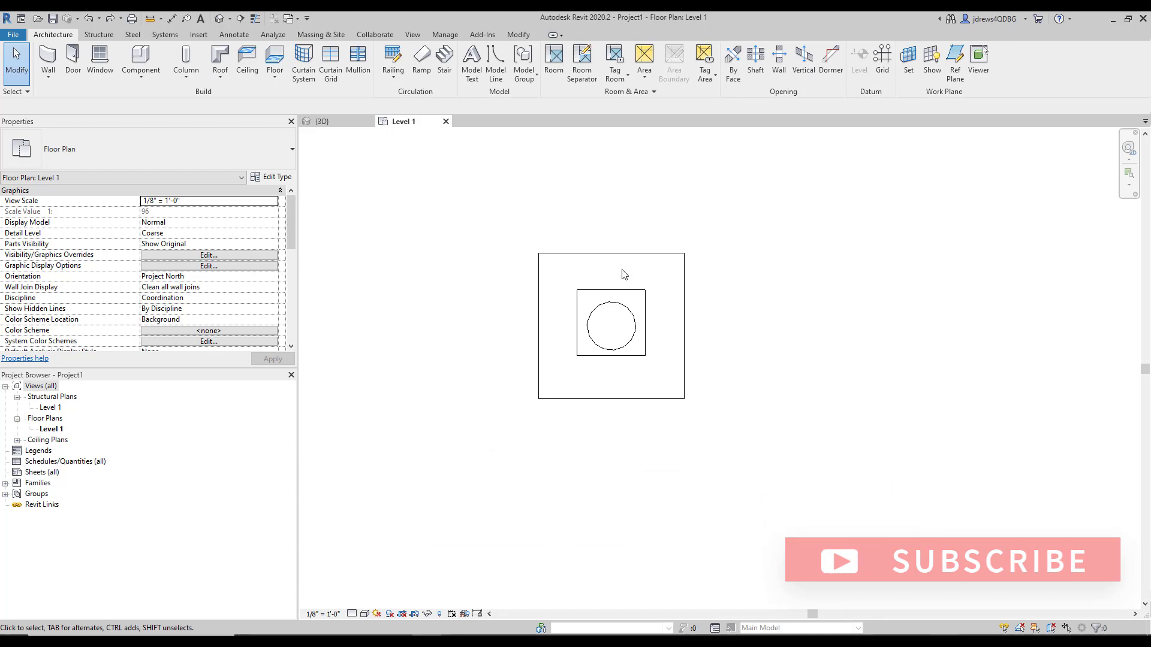
mouse_move(656, 295)
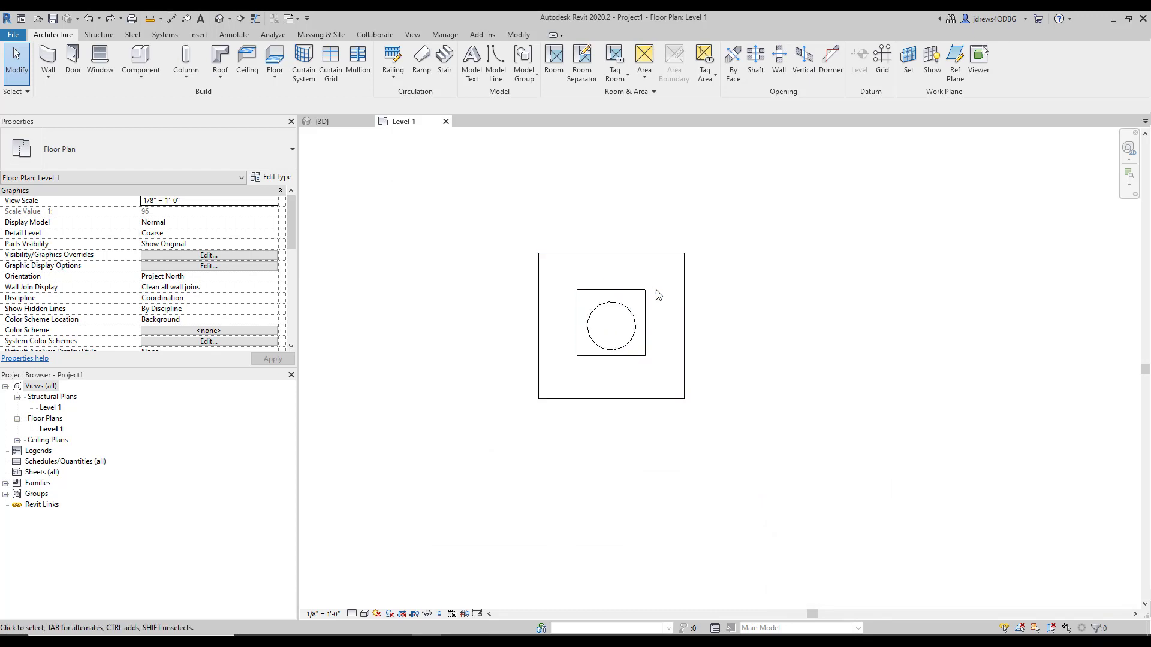
mouse_move(822, 236)
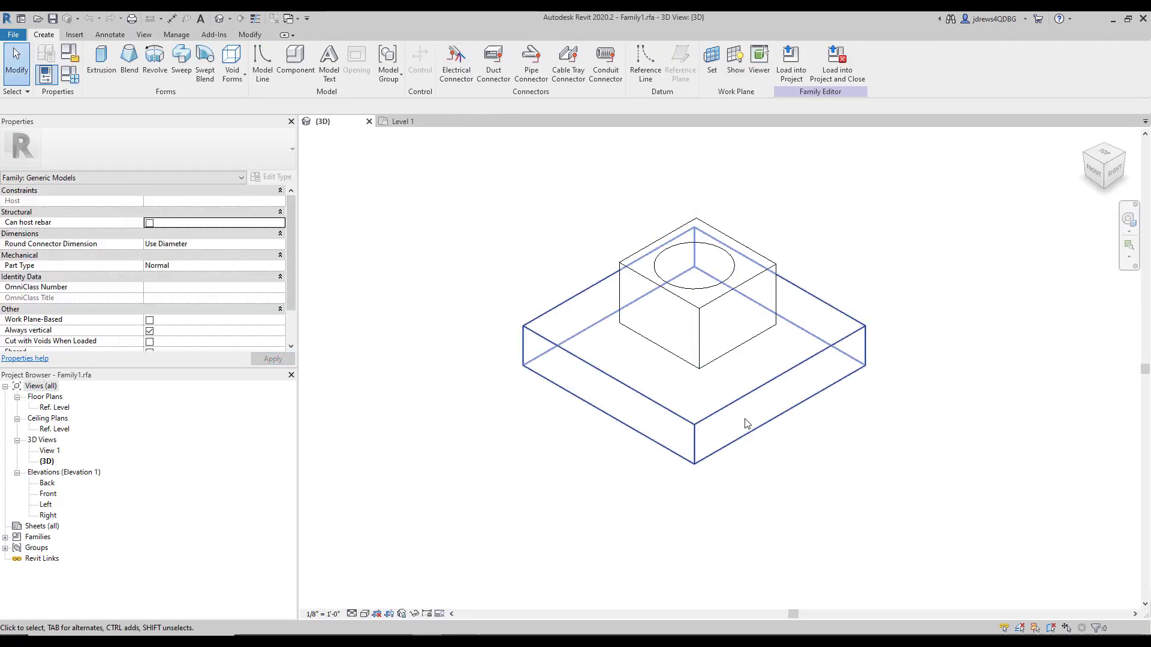
mouse_move(776, 333)
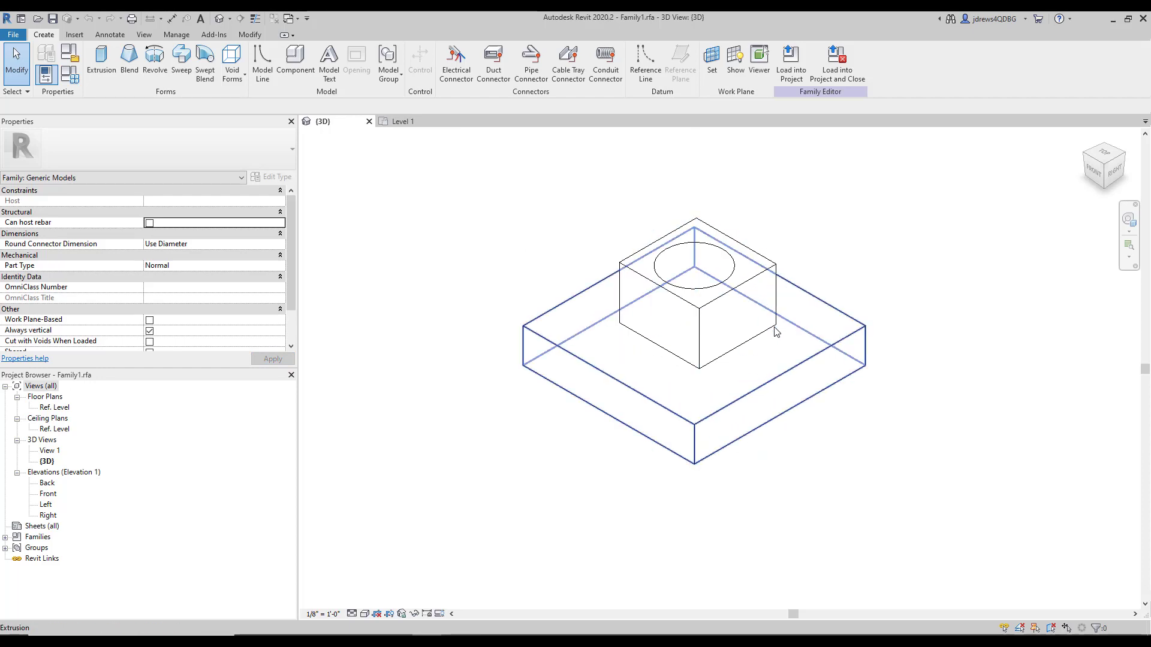
Inspect the base extrusion's Subcategory setting, leaving it at None.
left_click(468, 268)
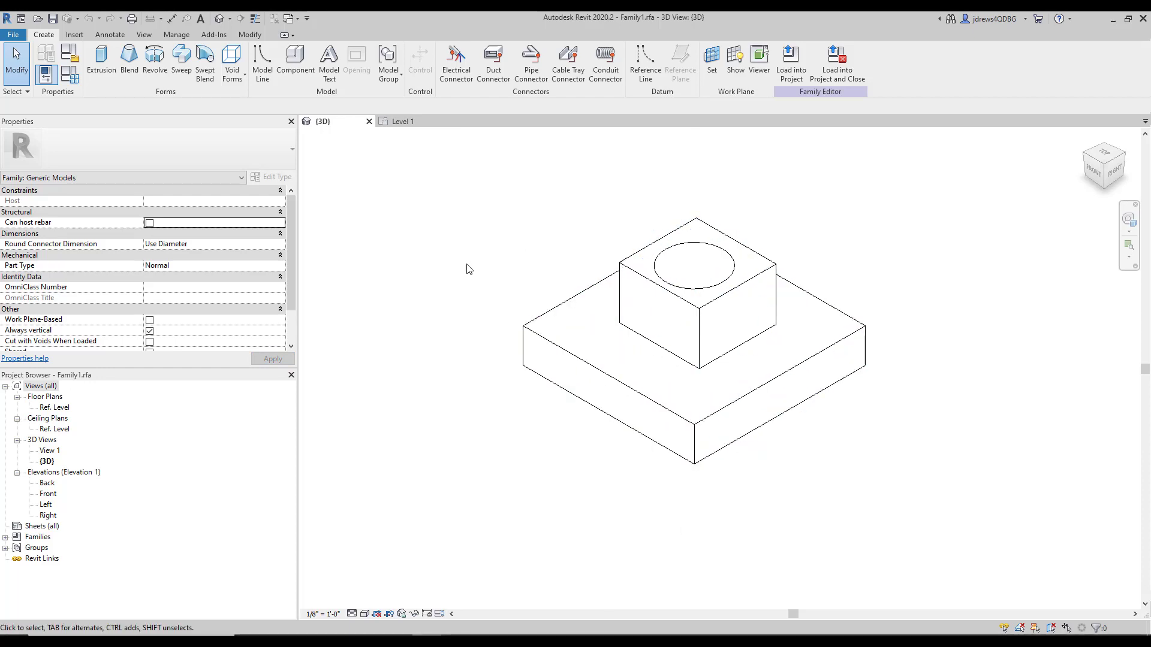
mouse_move(913, 290)
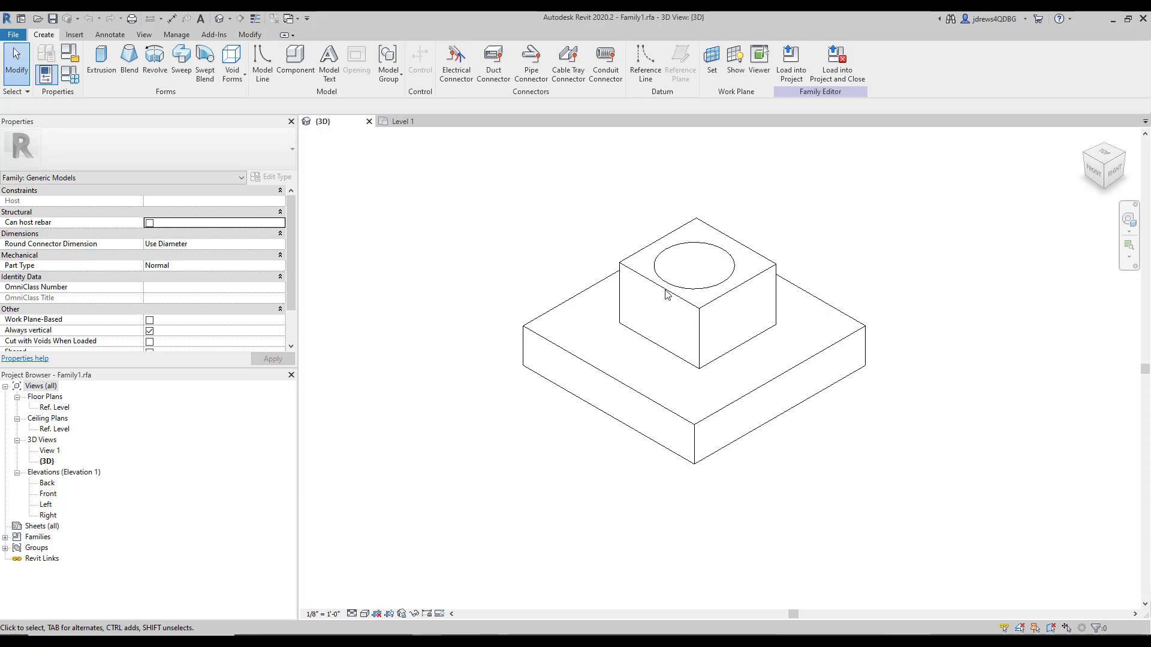
left_click(690, 316)
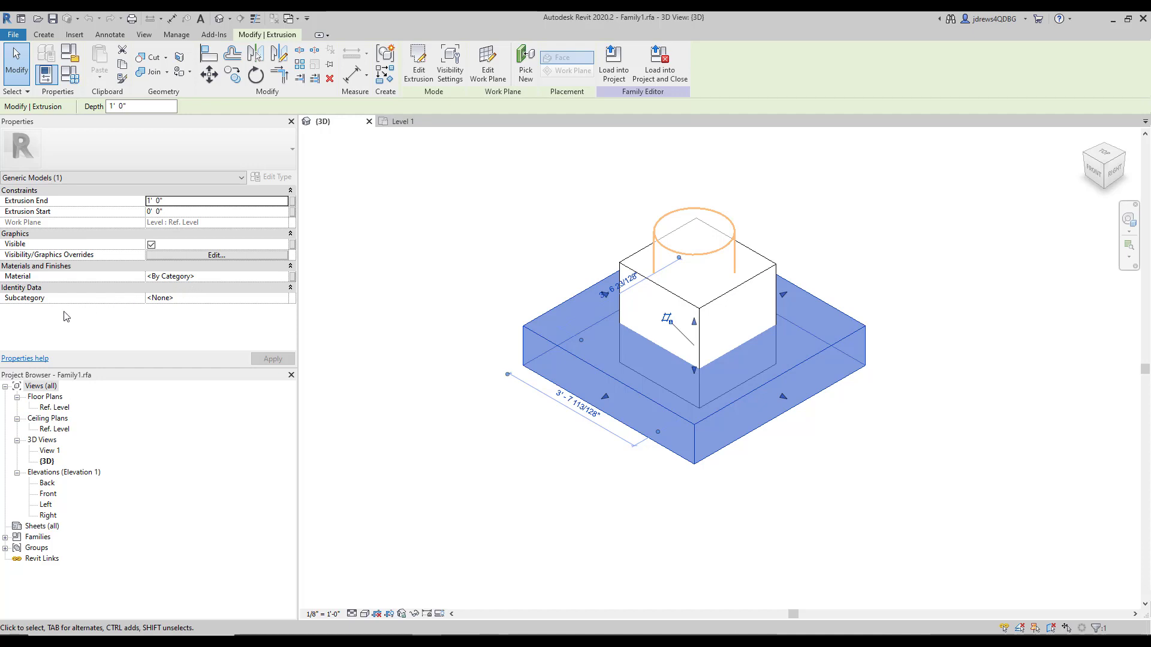
mouse_move(26, 298)
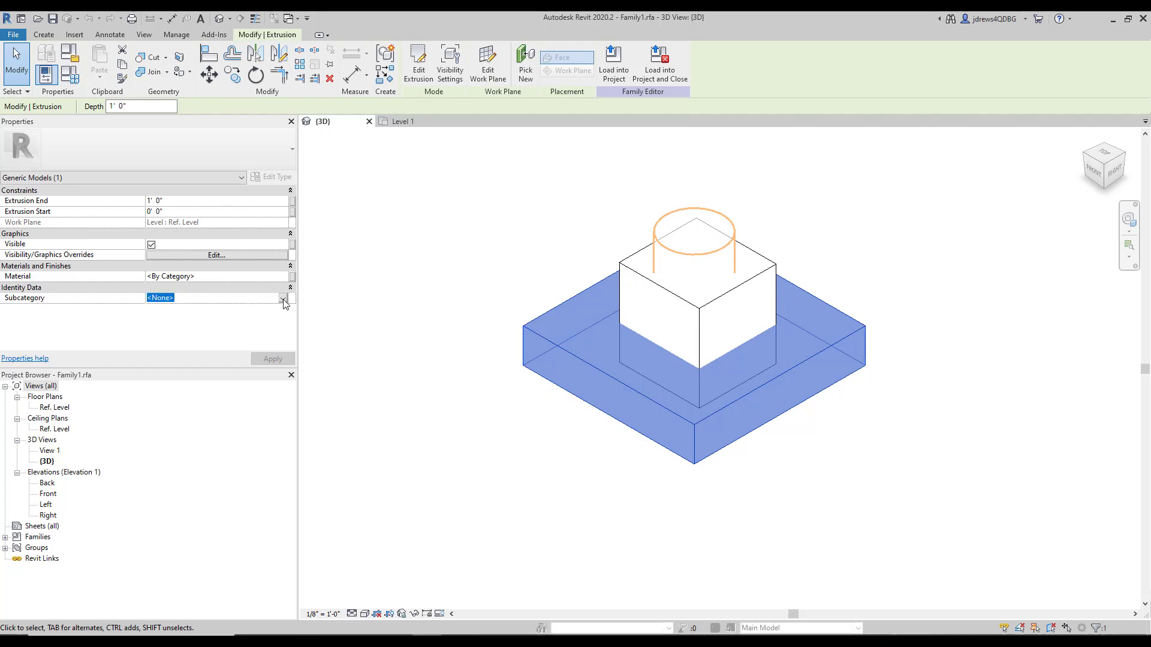
left_click(284, 297)
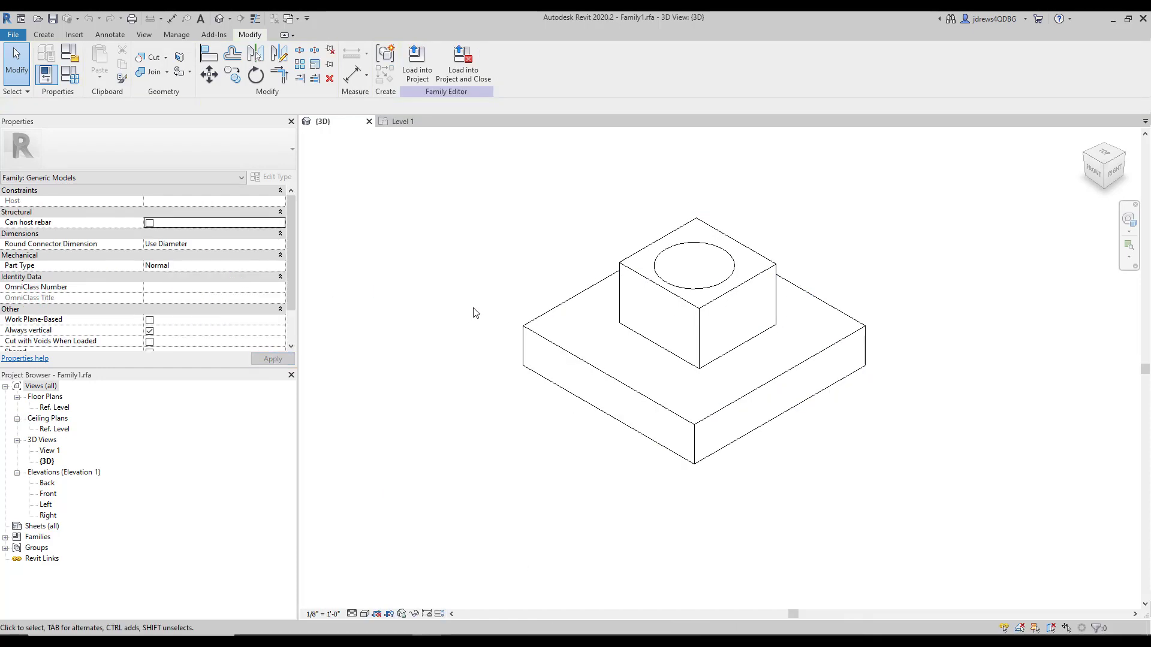
left_click(536, 340)
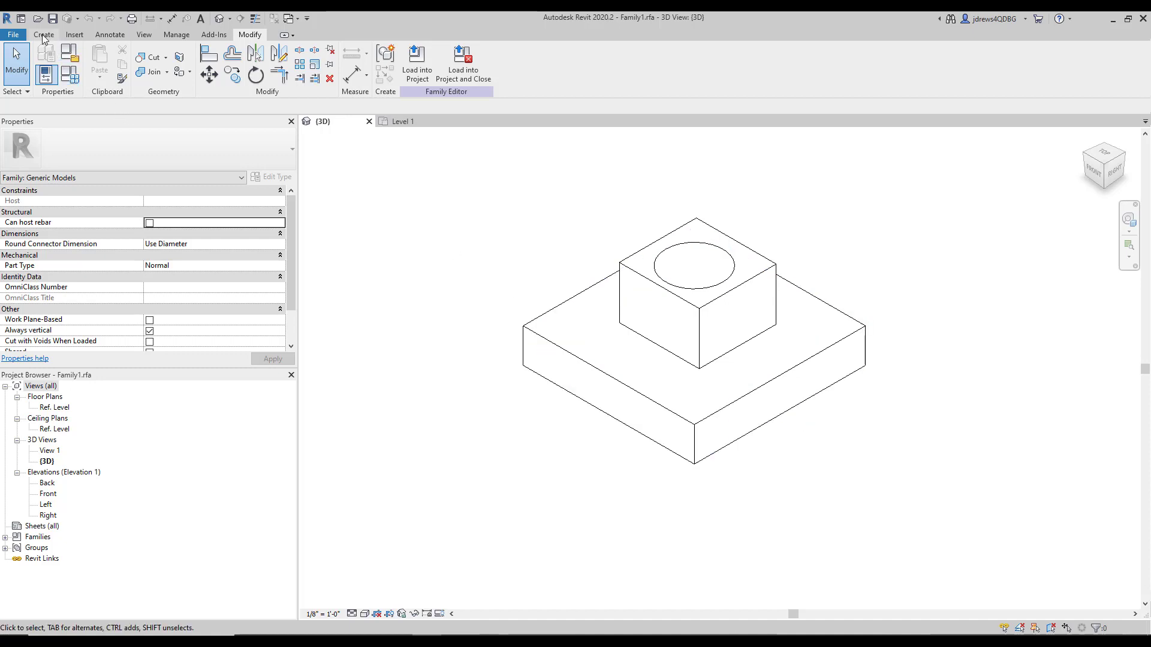
left_click(650, 343)
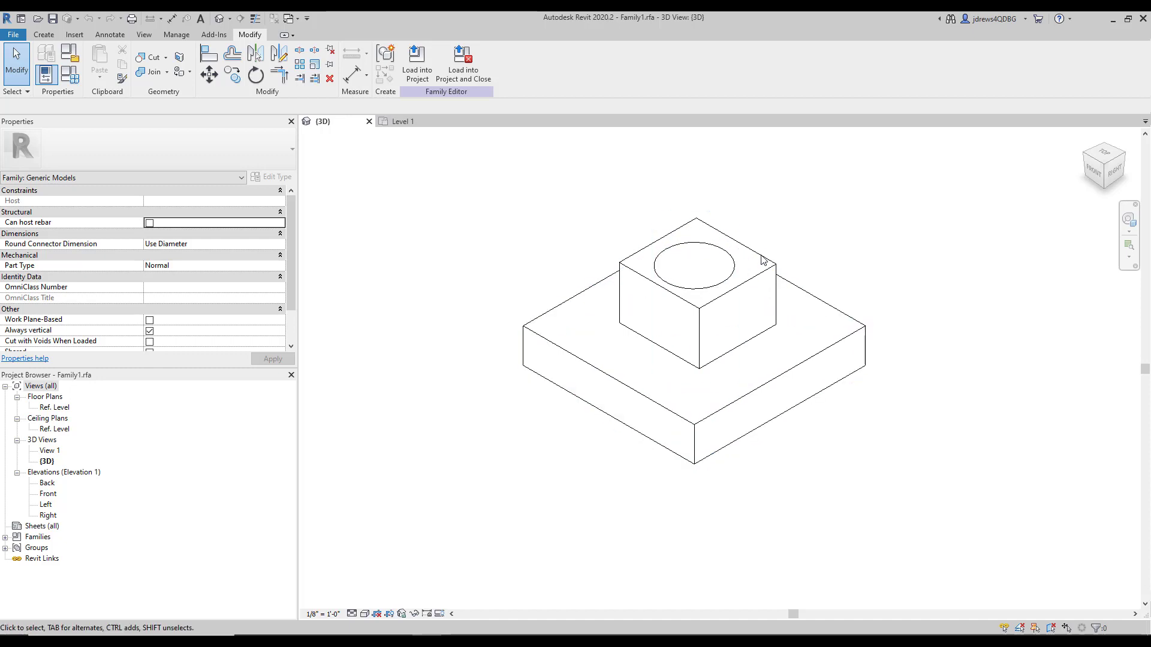
left_click(43, 35)
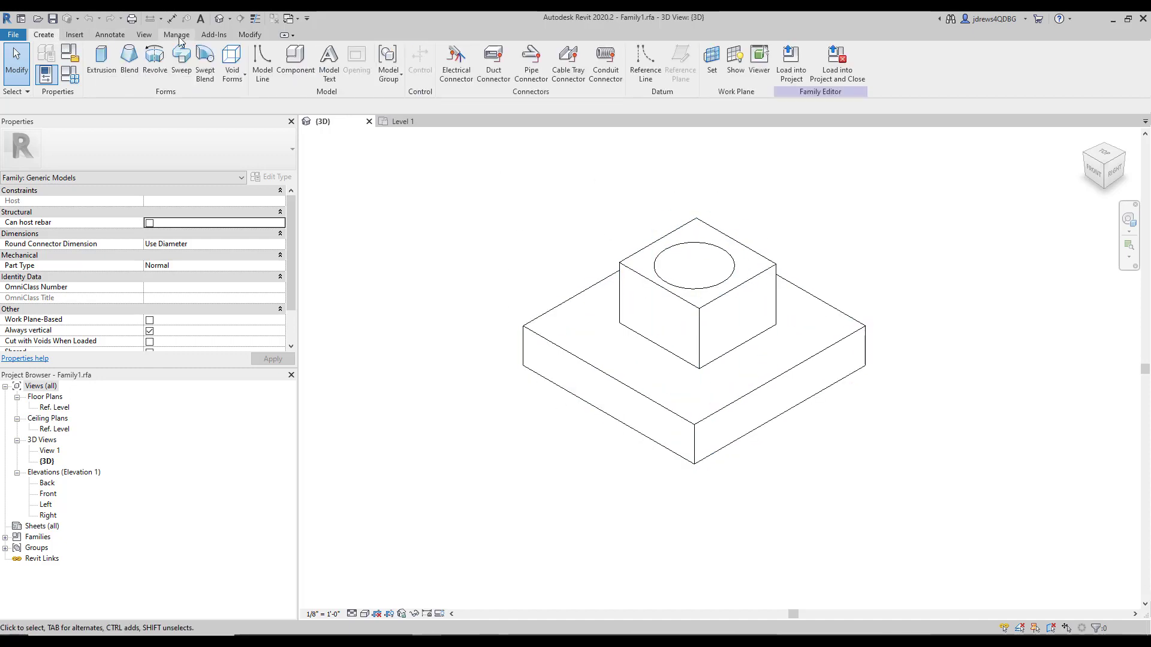
In Object Styles, create 'Base' and 'Top' subcategories under Generic Models.
left_click(176, 35)
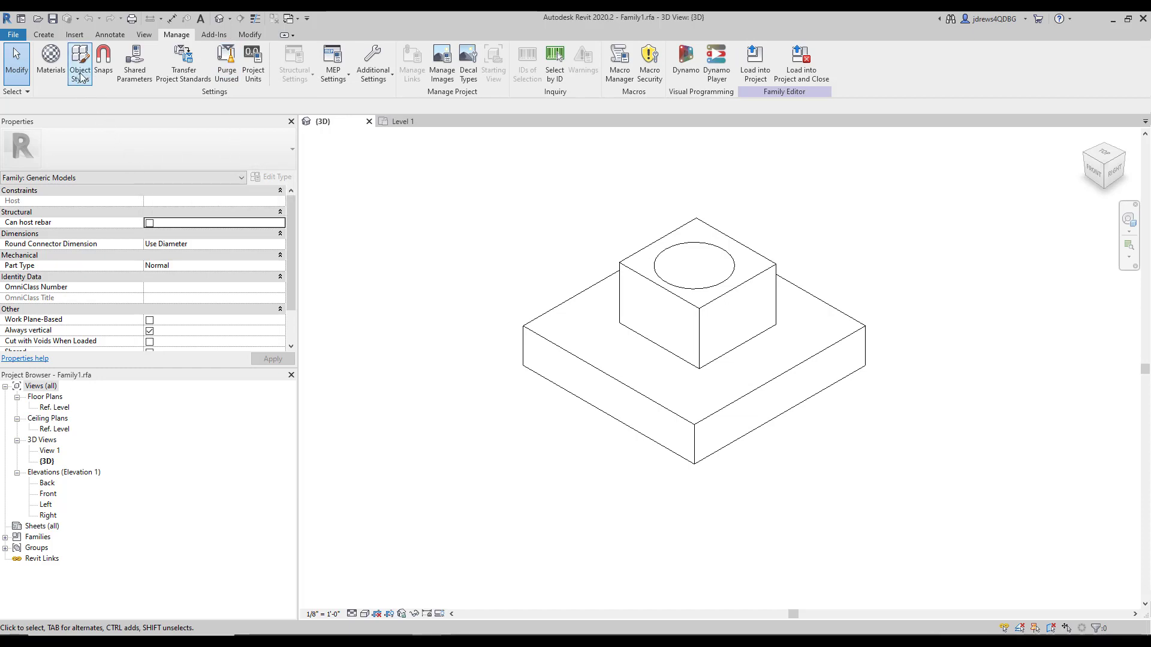
left_click(80, 65)
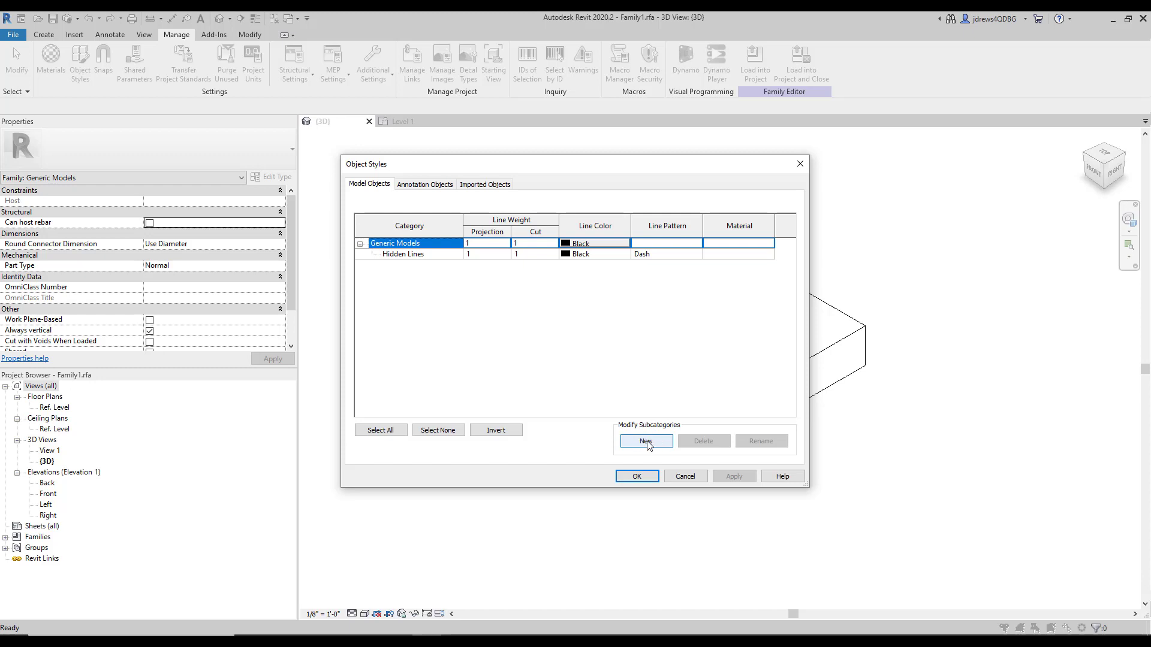
left_click(645, 441)
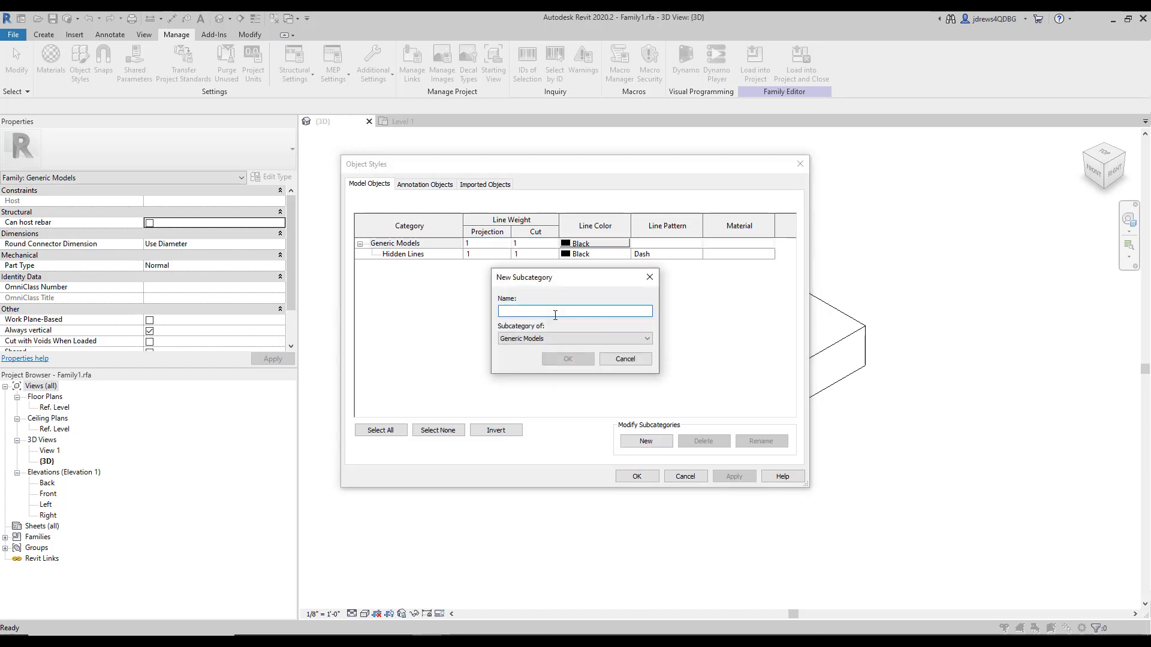
type("Base")
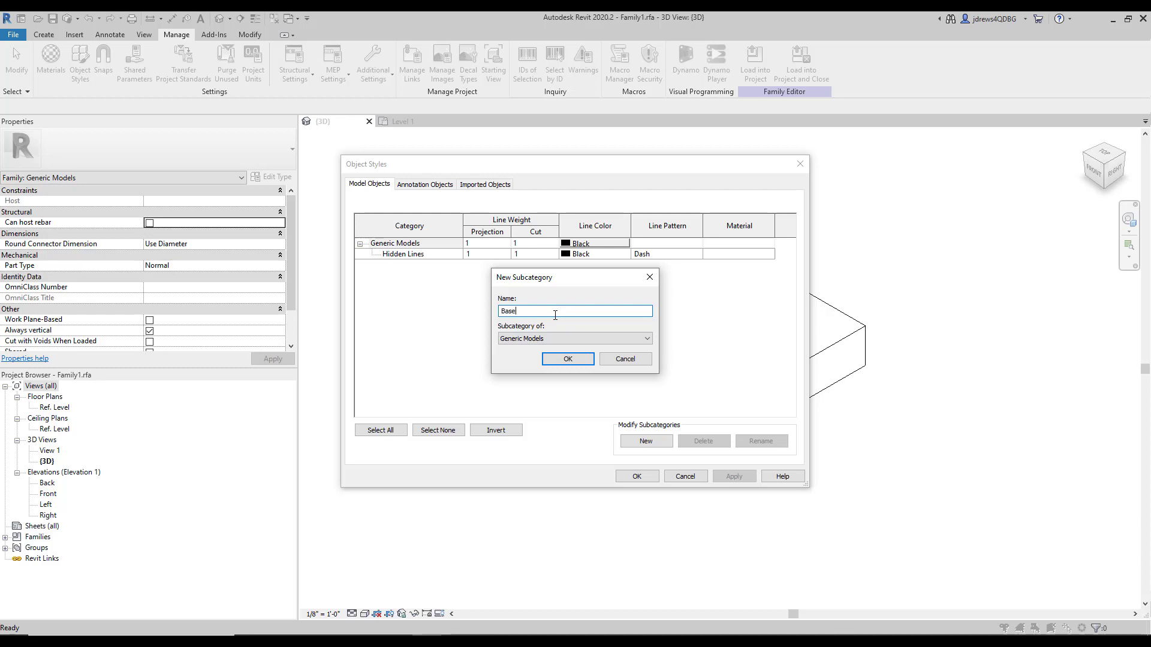
left_click(566, 359)
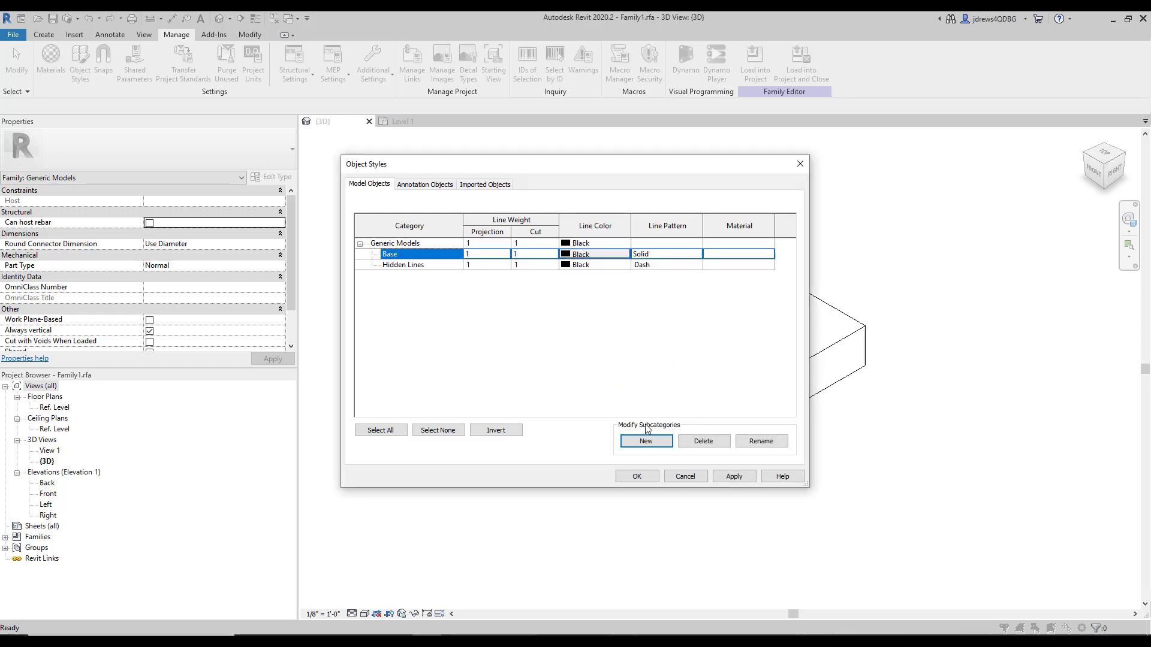
left_click(645, 441)
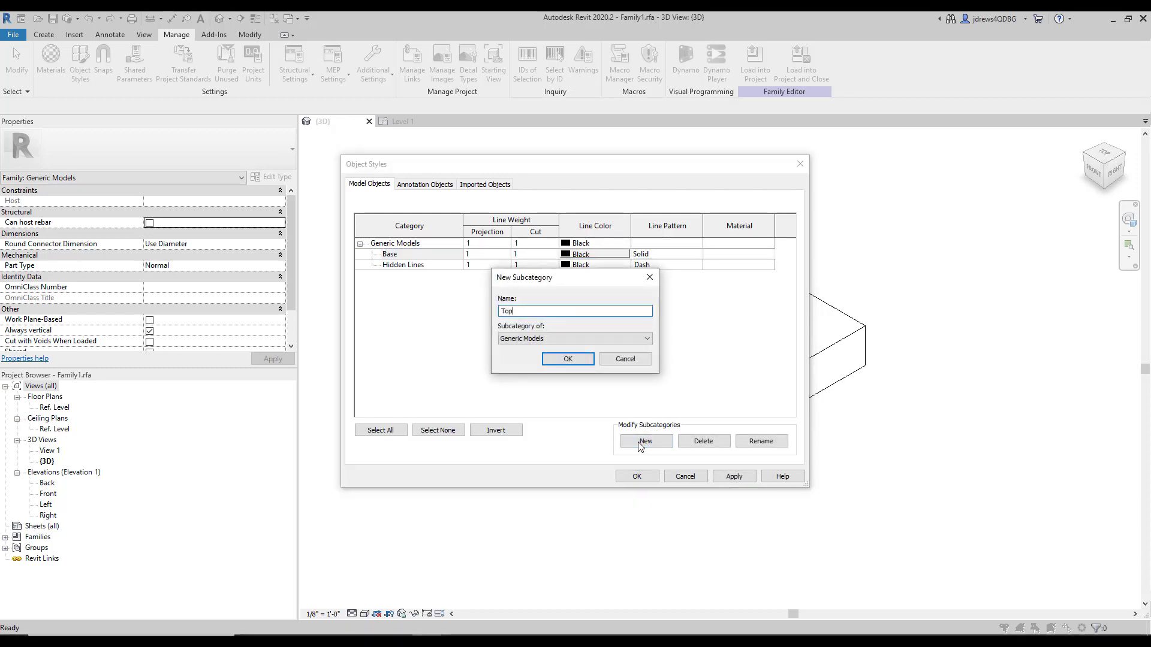
left_click(567, 359)
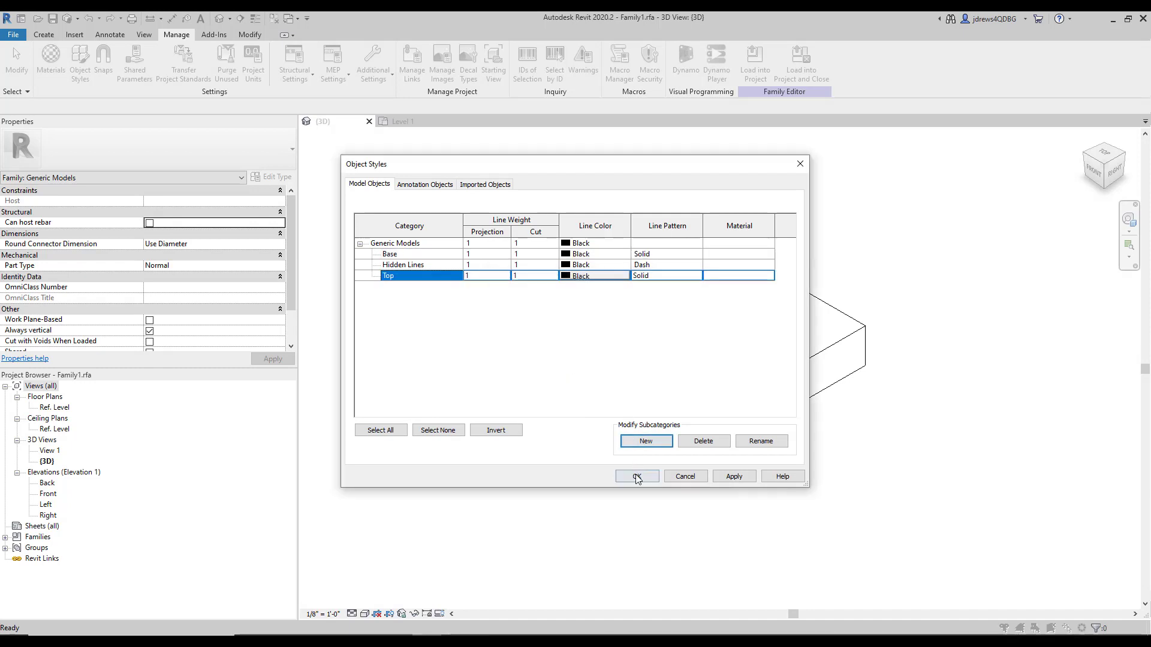
left_click(636, 477)
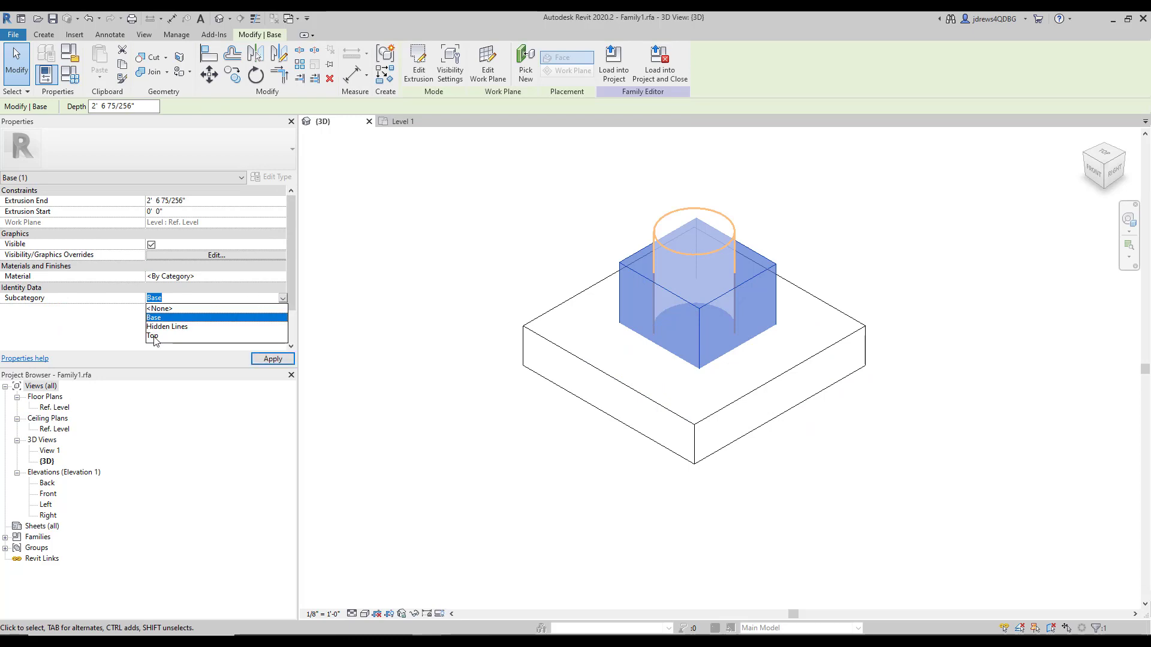
Assign the top block to the Top subcategory and reload the family, overwriting the existing version.
left_click(416, 64)
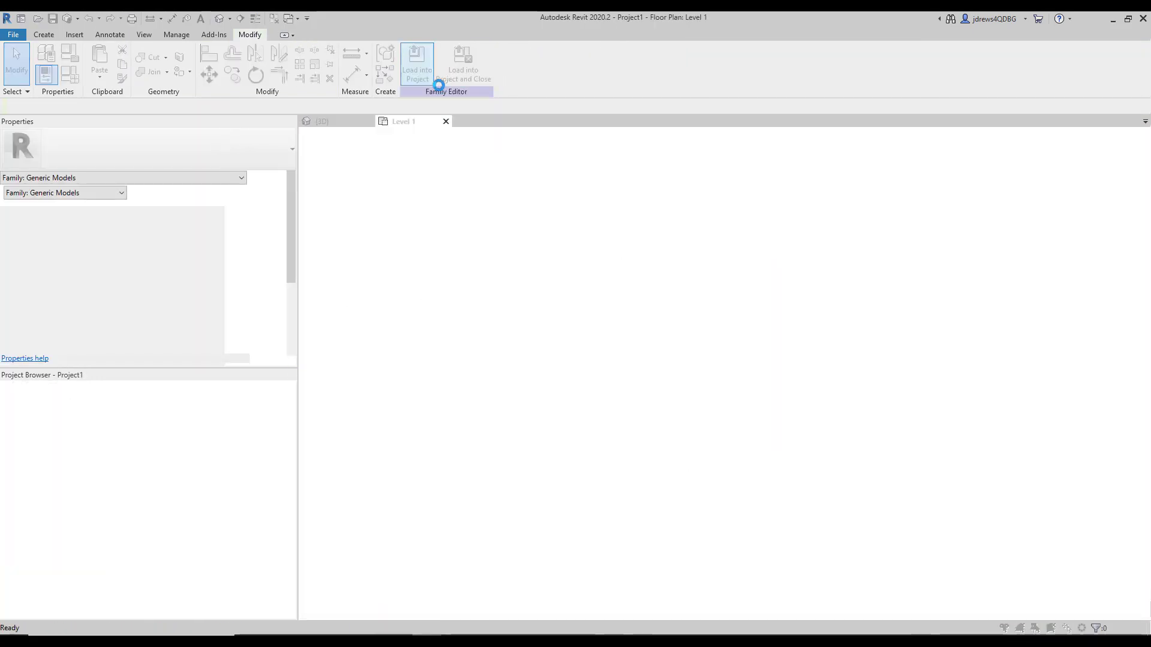
left_click(417, 63)
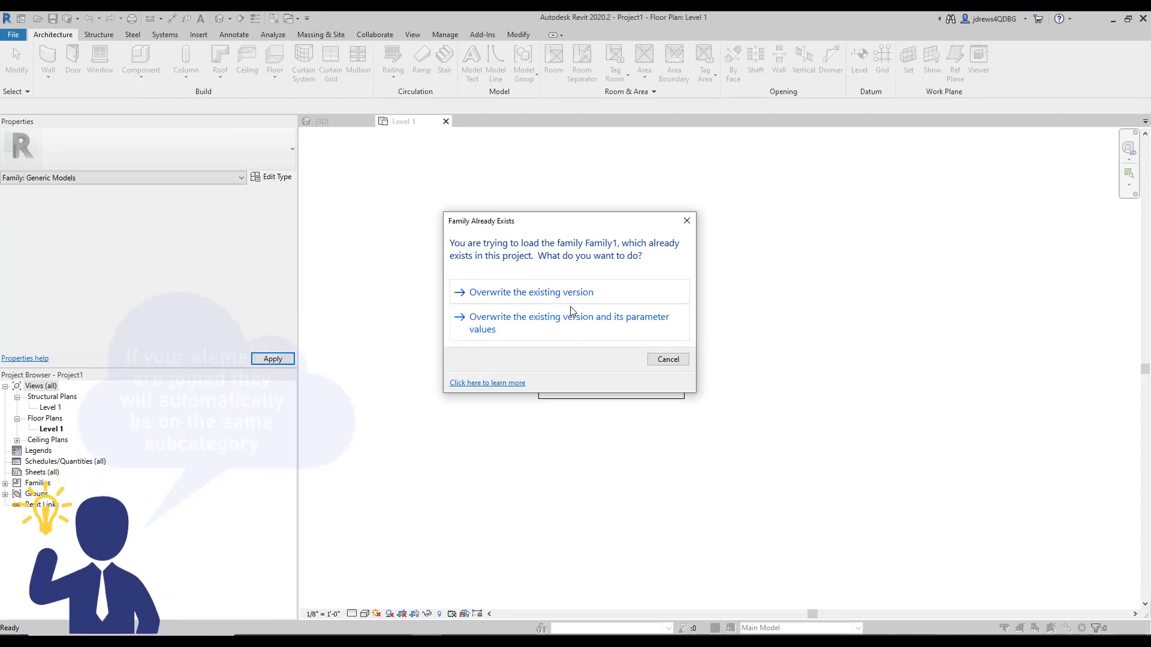
left_click(530, 292)
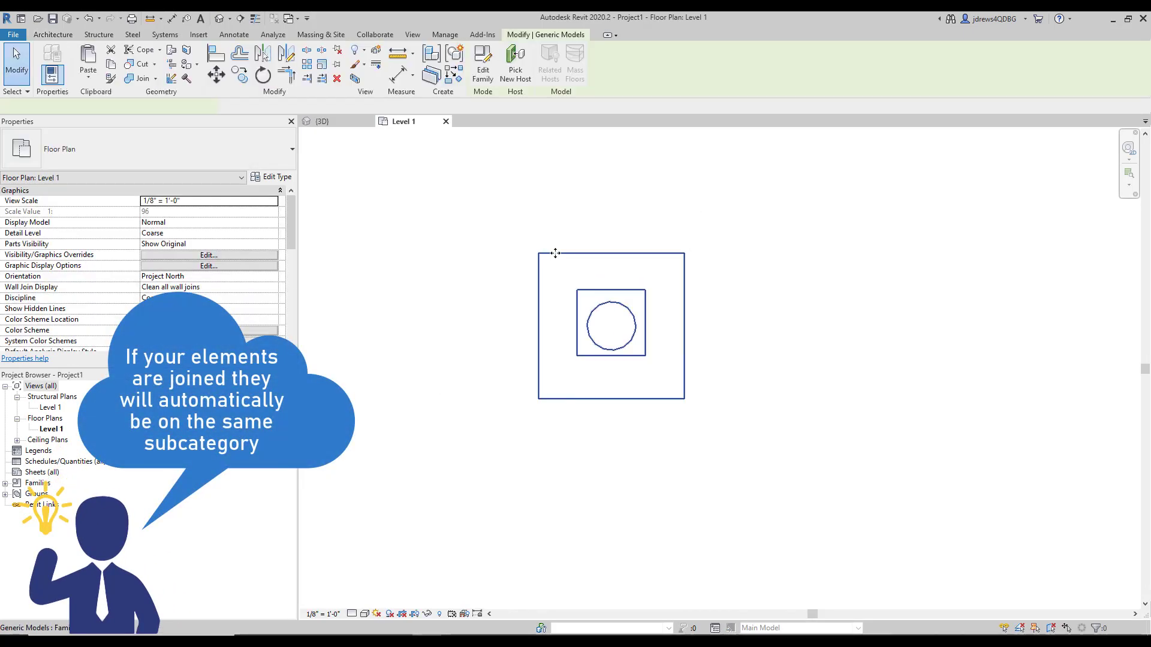
Select and then deselect the placed generic model in the Level 1 plan.
left_click(611, 326)
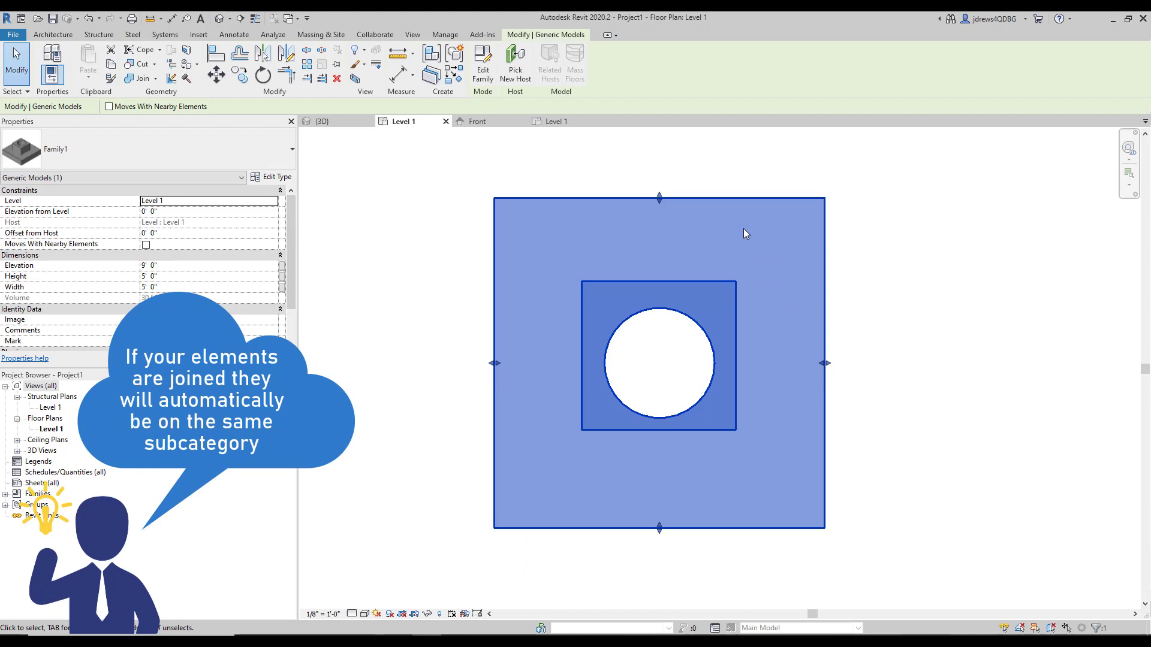
left_click(448, 233)
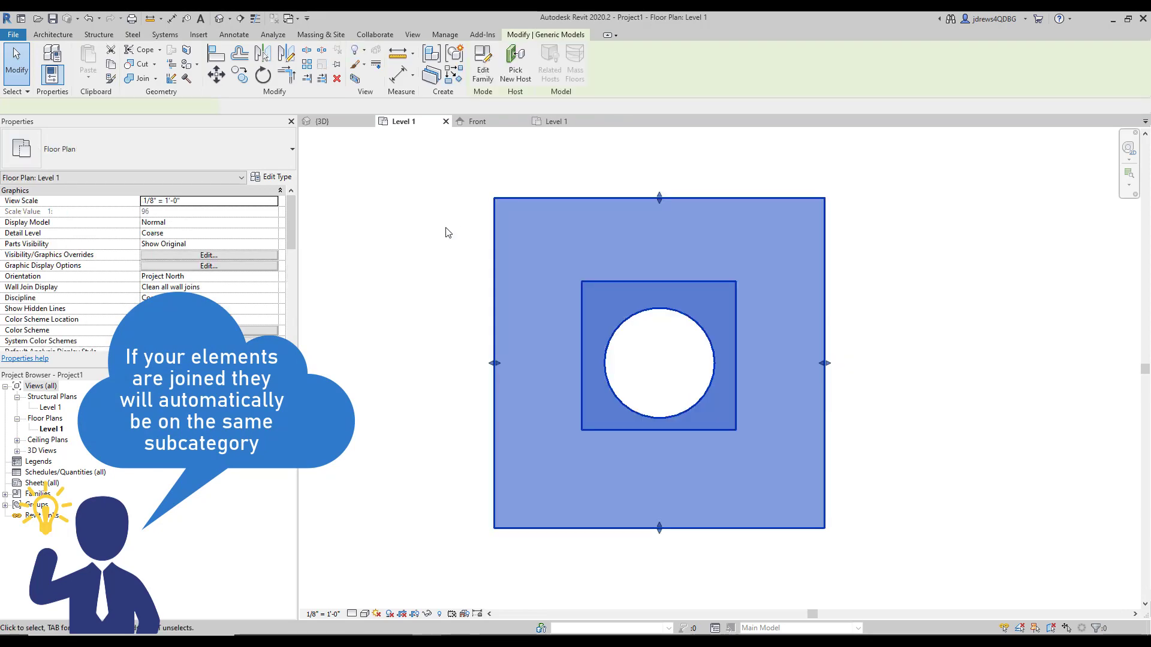
left_click(452, 214)
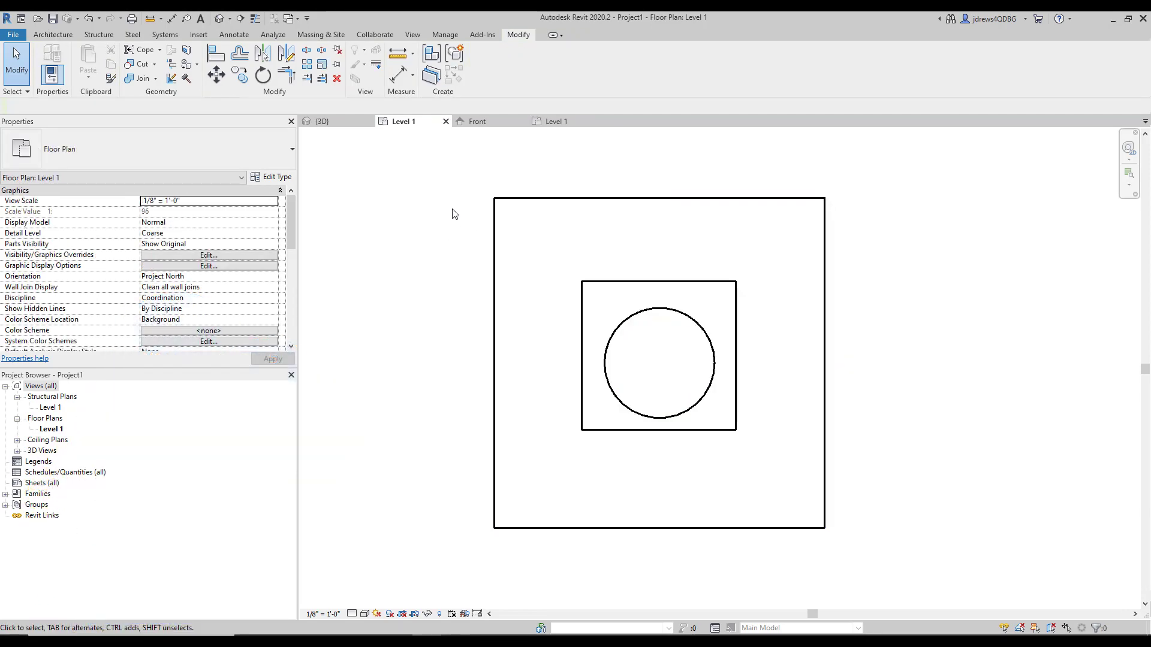
left_click(208, 255)
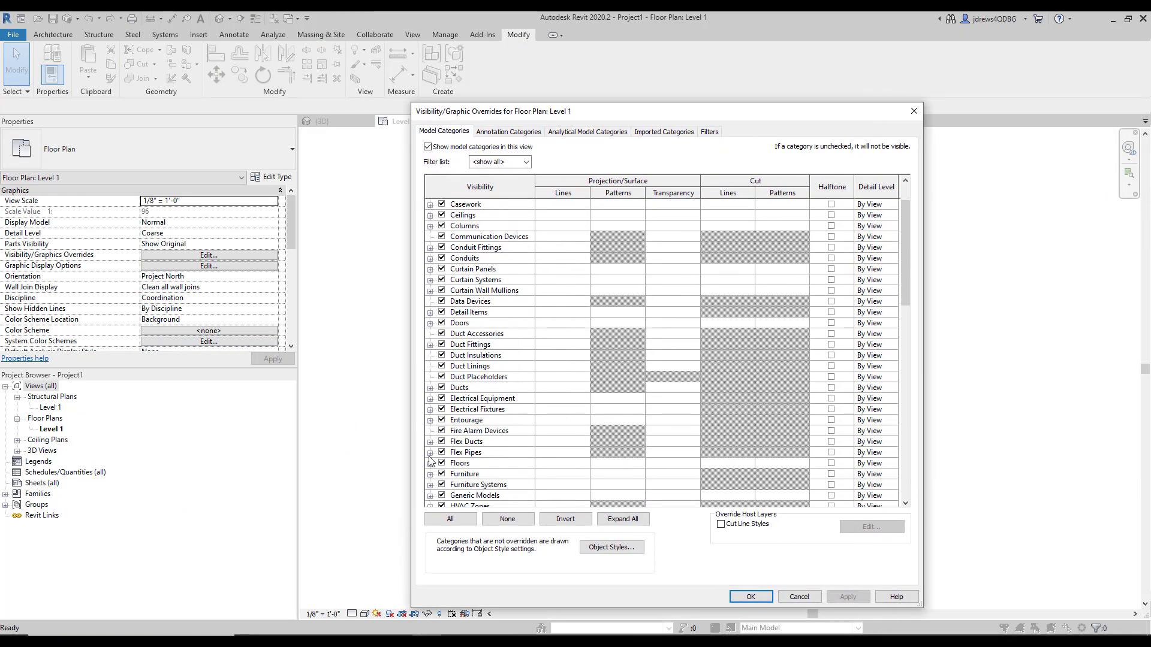
Hide the Base and Top subcategories on Level 1, applying each change.
left_click(430, 445)
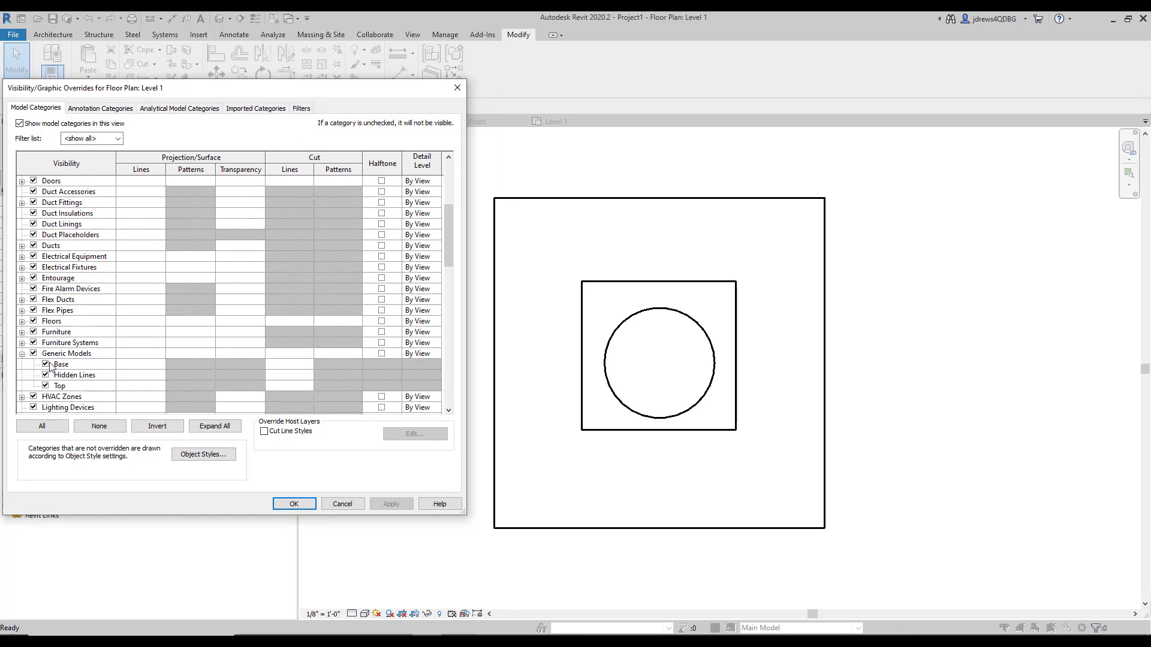
left_click(46, 364)
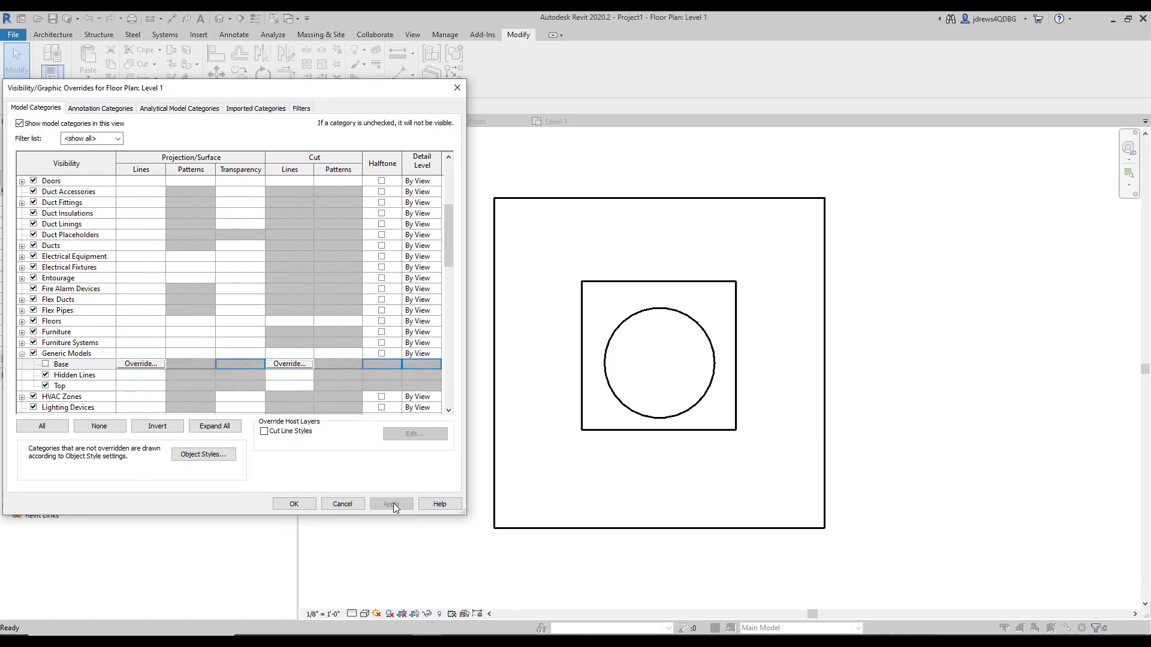
left_click(391, 503)
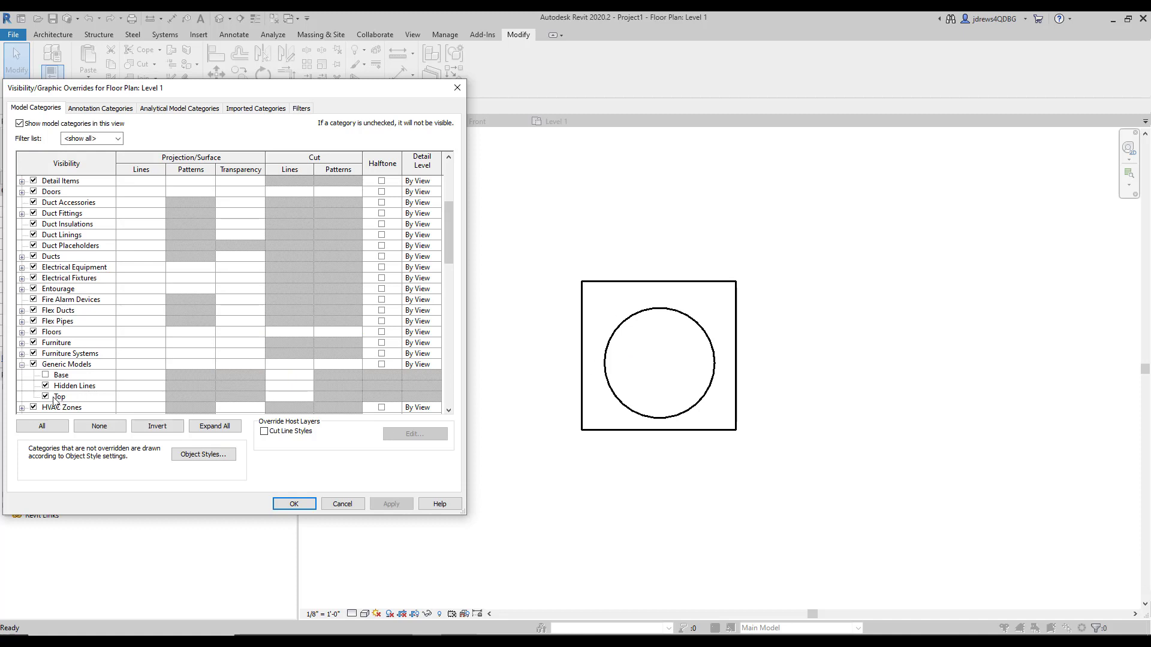
left_click(59, 397)
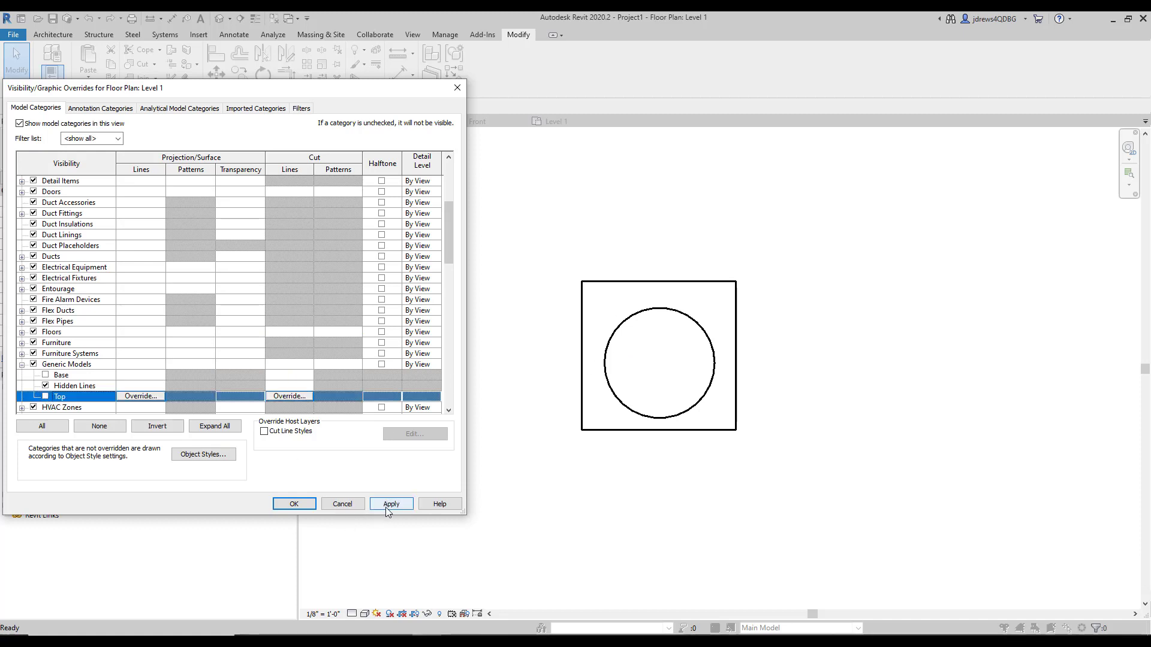
left_click(392, 504)
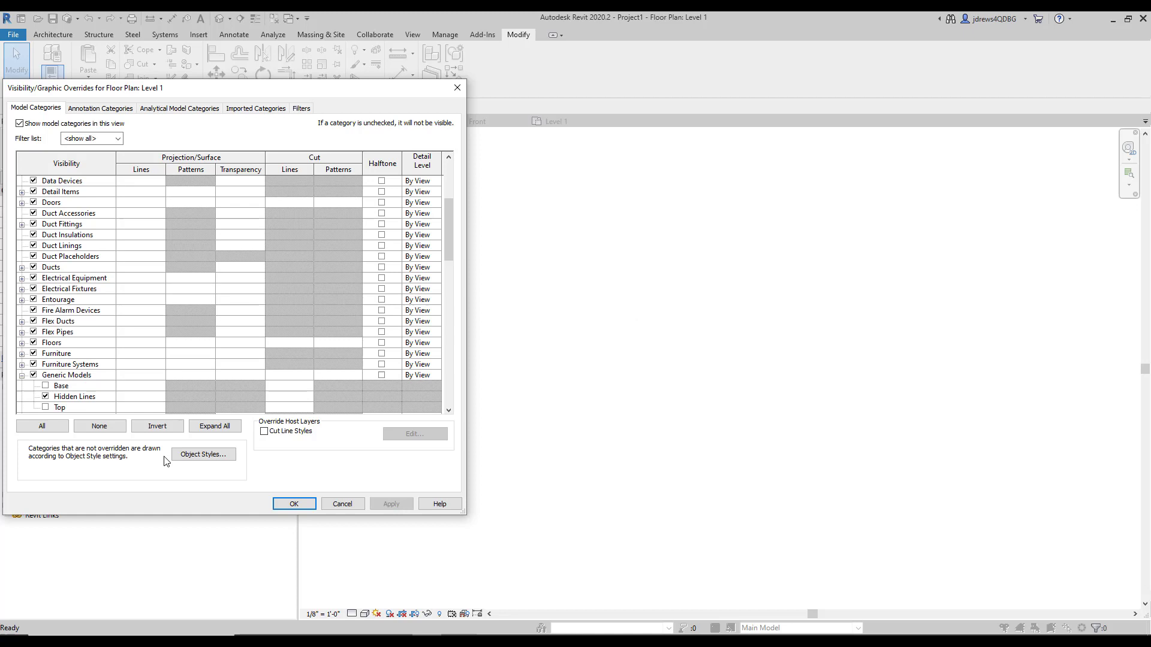
Turn Base and Top back on, toggle Generic Models off and on, and close.
left_click(59, 396)
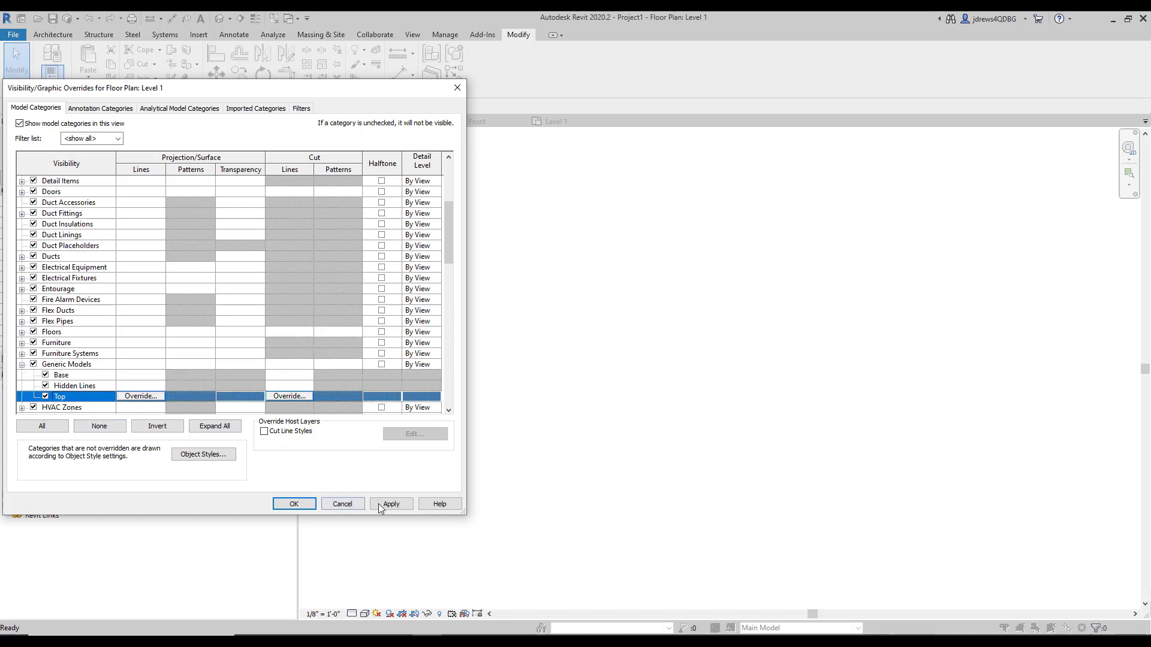
left_click(391, 504)
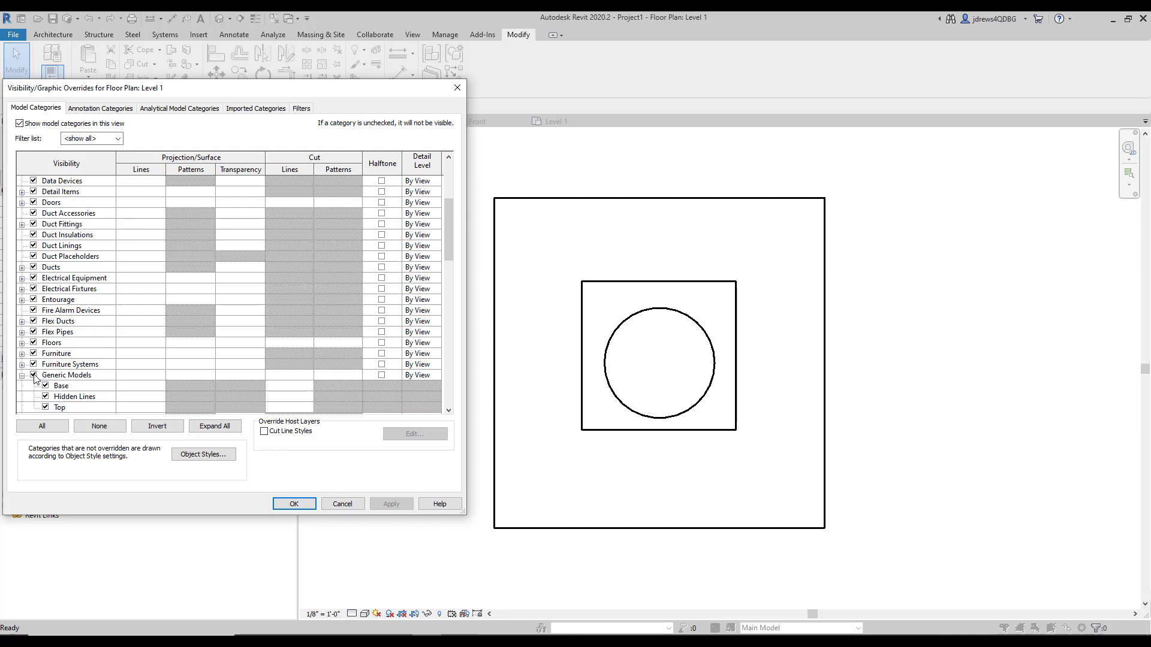
left_click(33, 376)
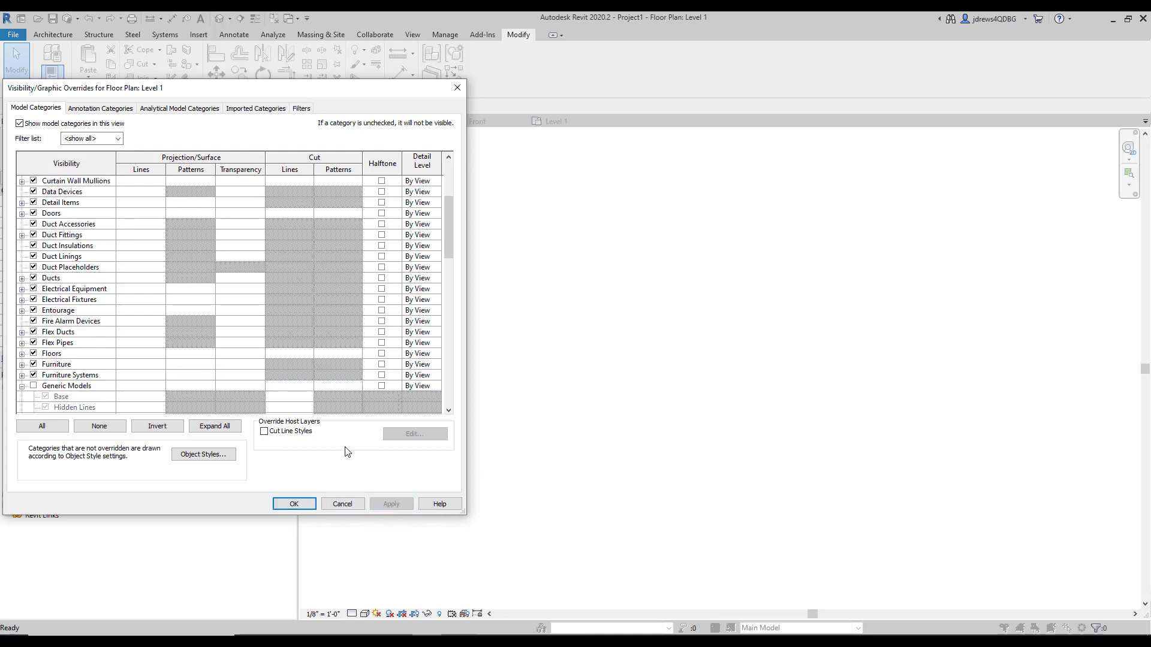
left_click(294, 503)
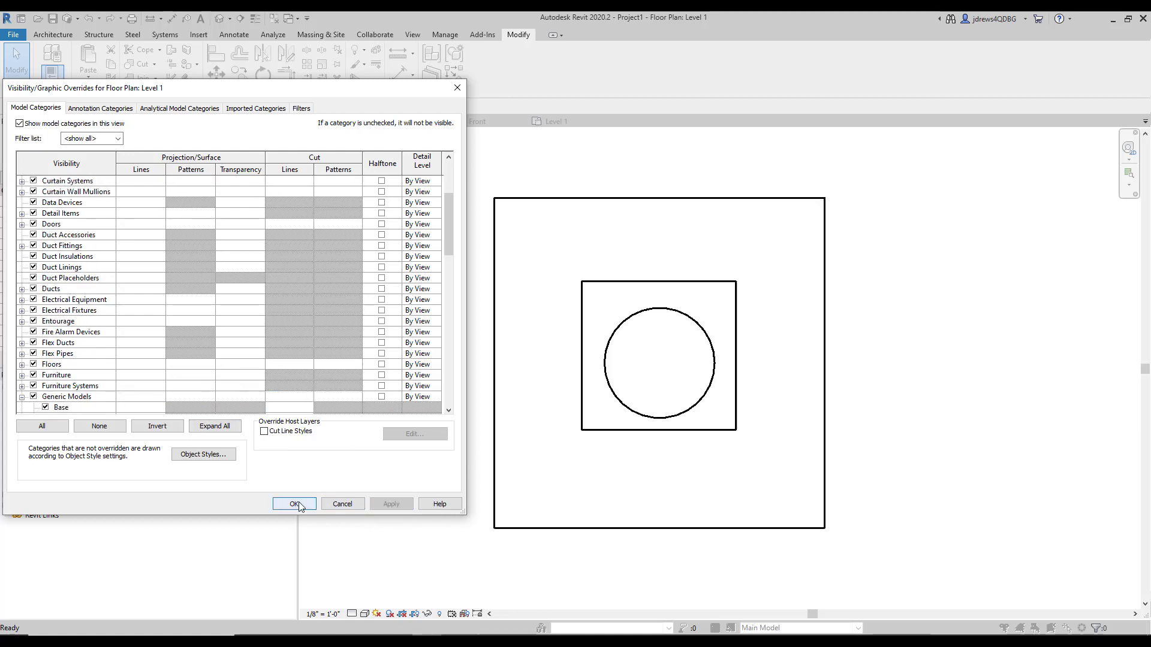
left_click(294, 503)
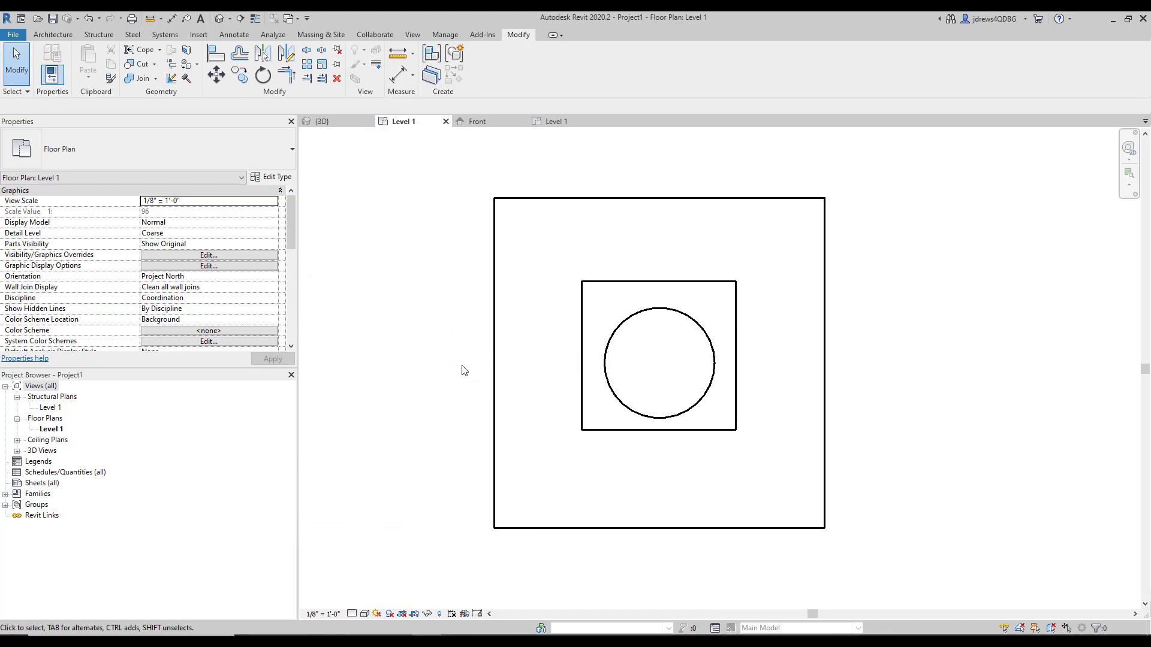
mouse_move(475, 224)
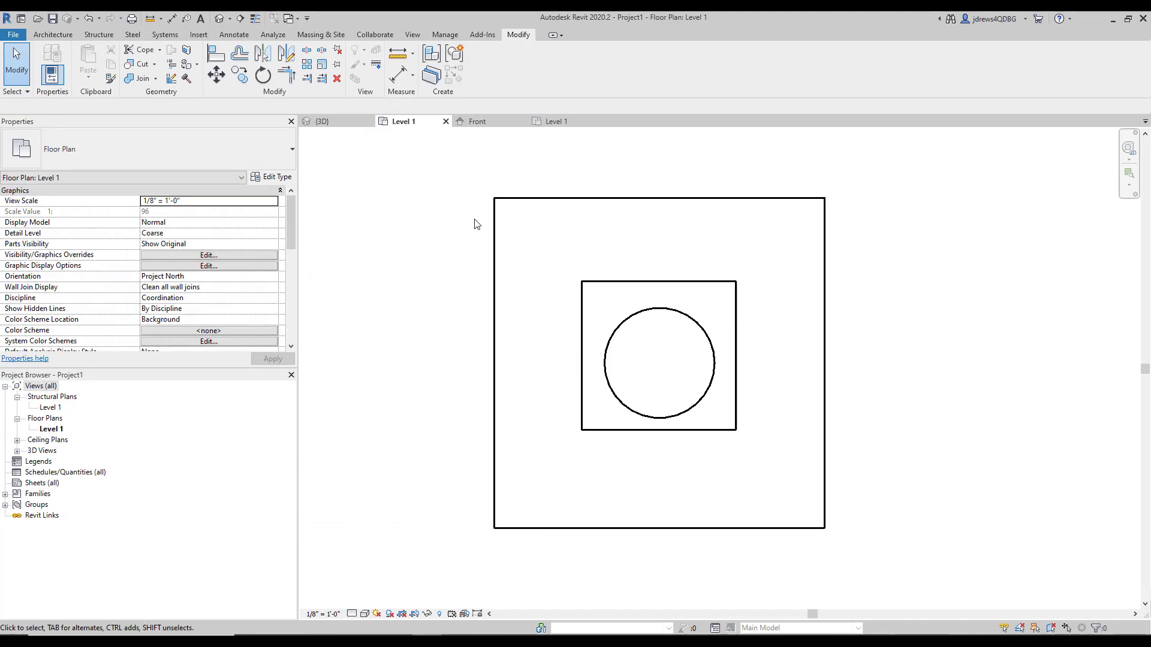
mouse_move(324, 108)
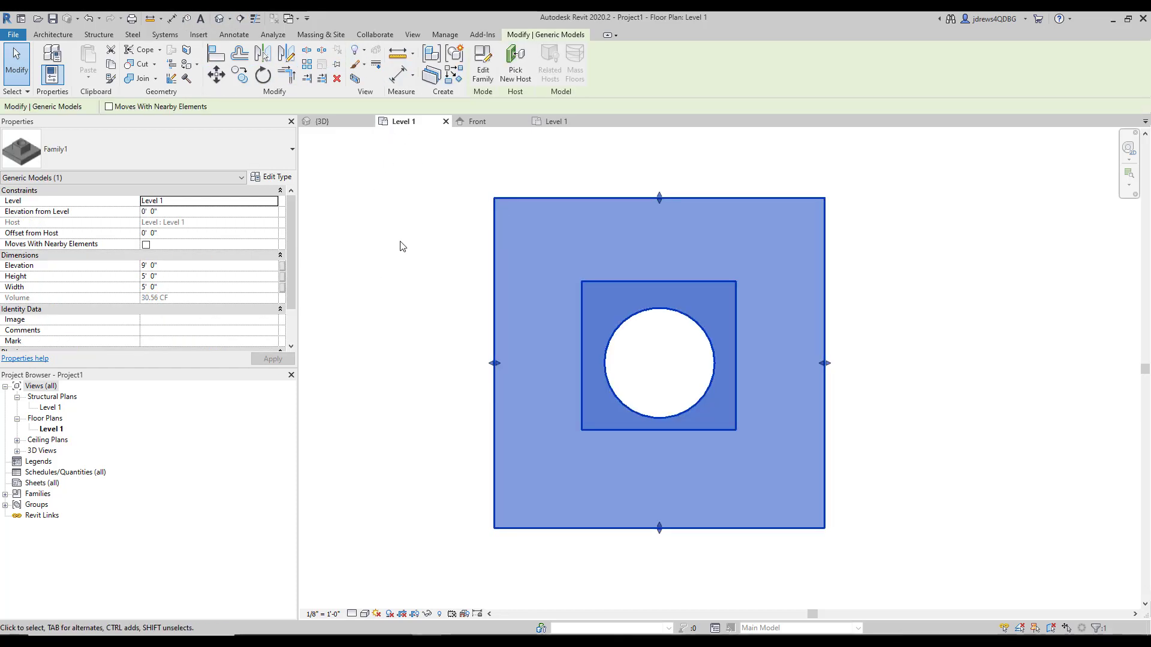
mouse_move(446, 233)
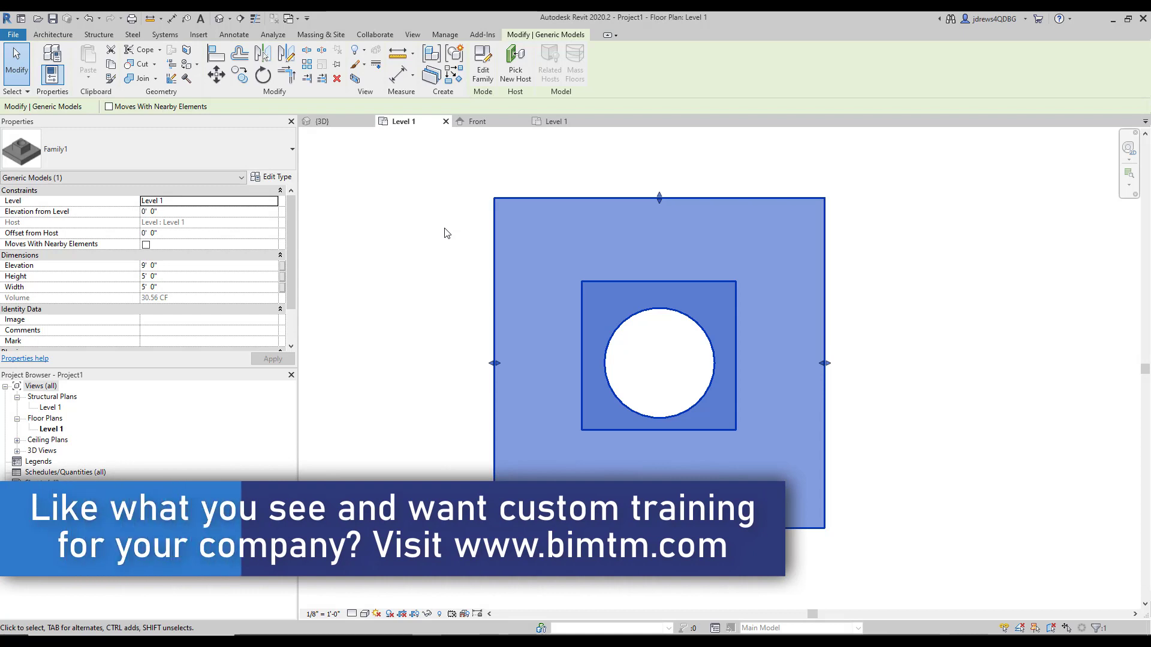
mouse_move(584, 241)
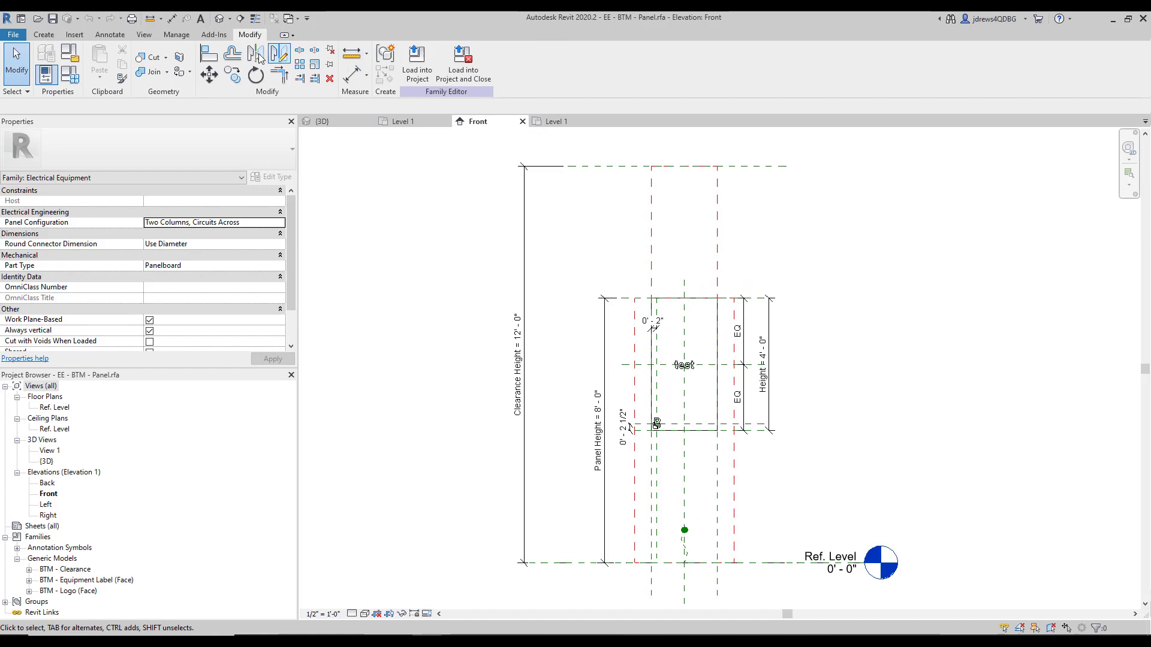
Open the panel family's 3D view and load the family into the project.
double_click(46, 461)
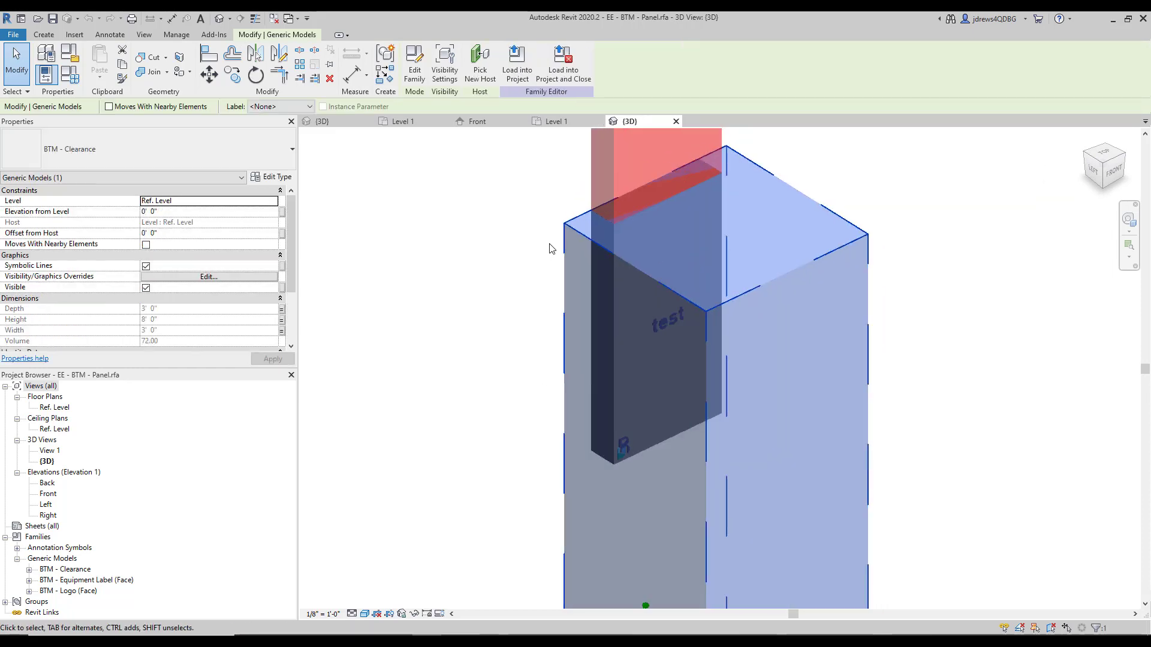
left_click(668, 321)
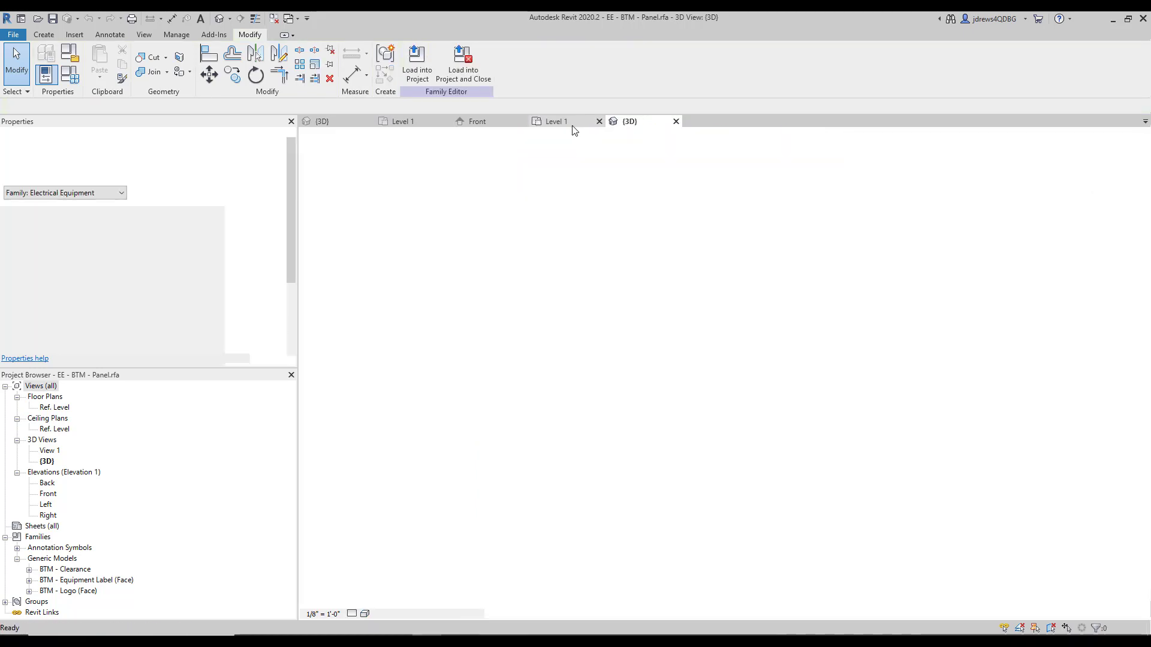
left_click(556, 121)
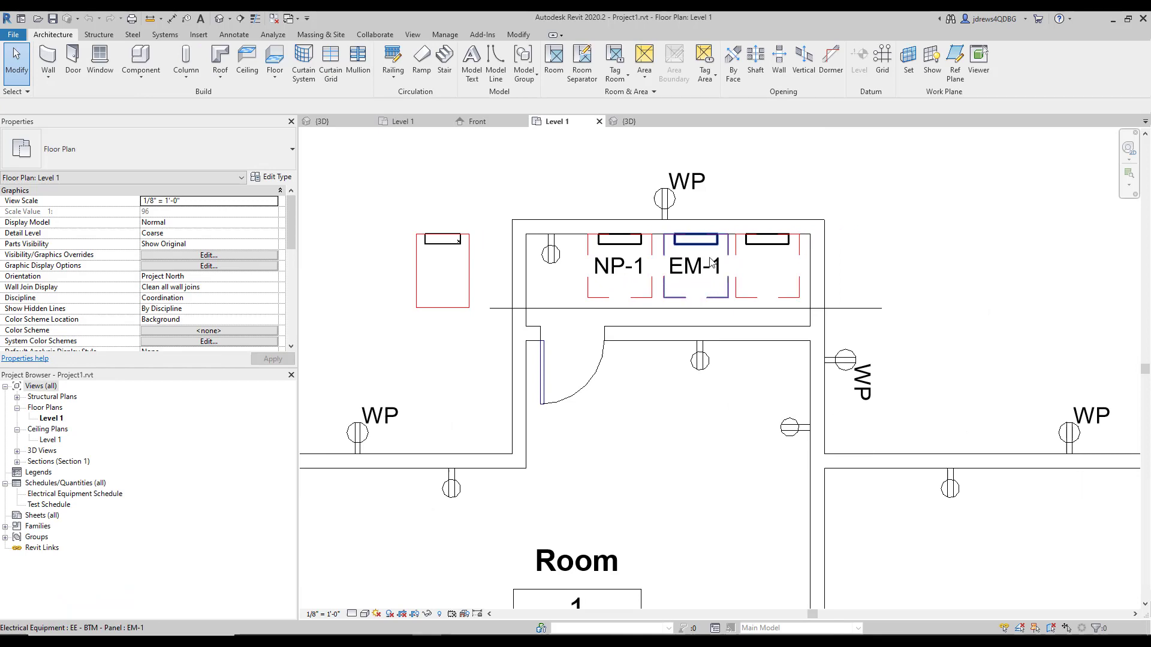
Show the selected panel in a cropped Selection Box 3D view.
left_click(619, 239)
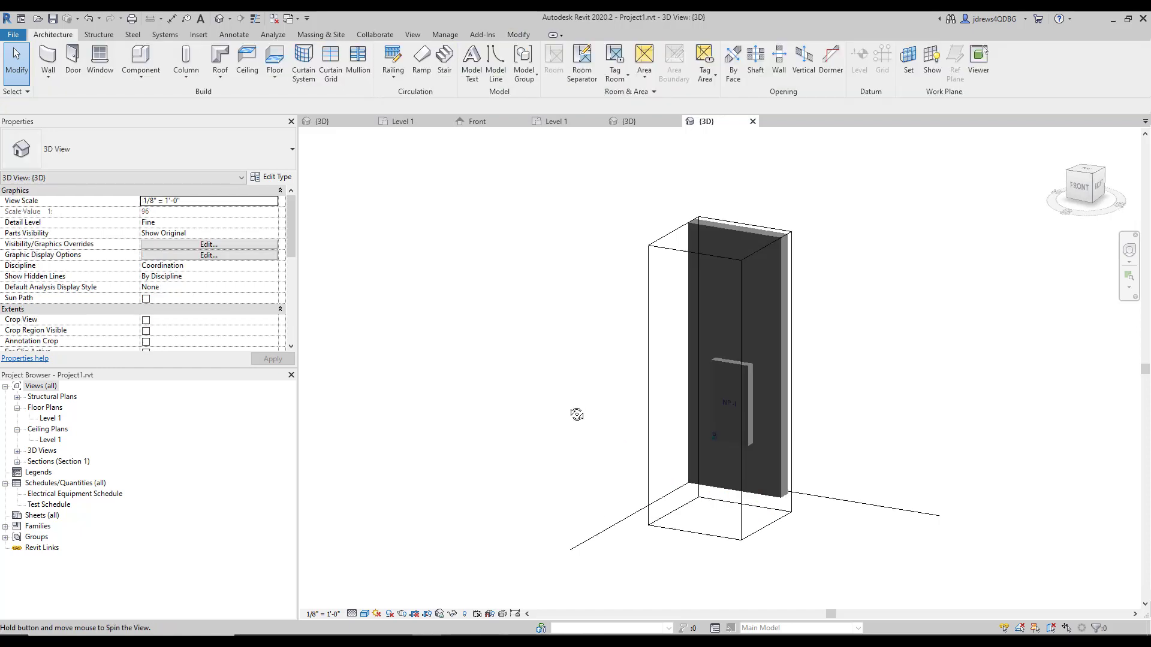
left_click(726, 403)
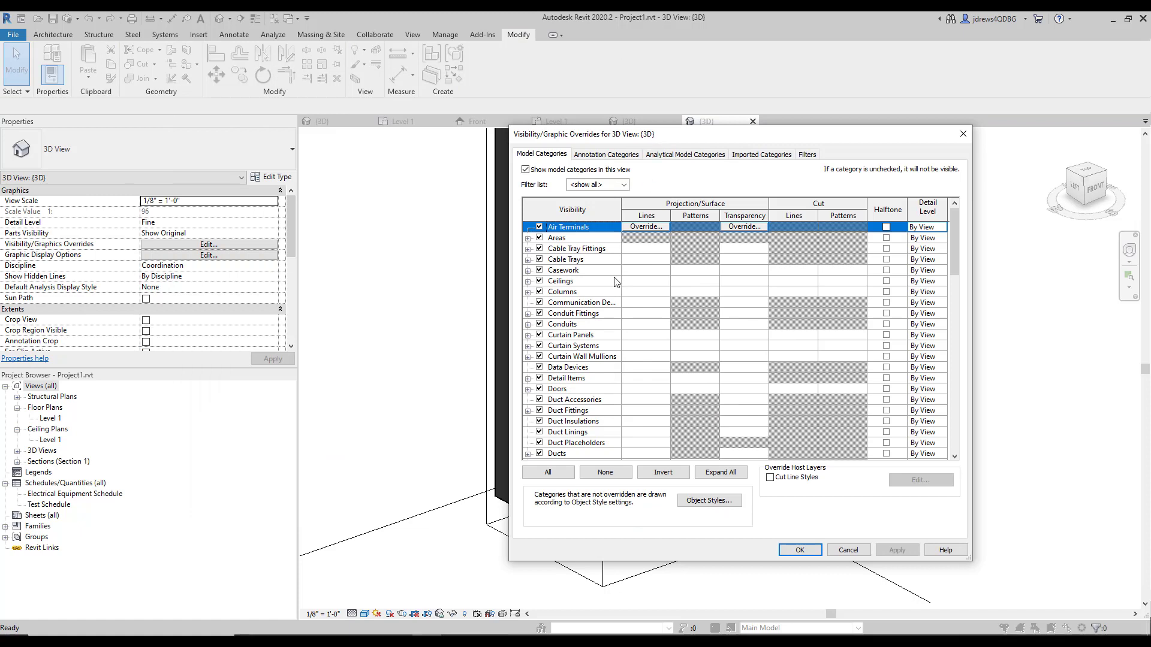
Hide the Clearance Zone and BIMTM Branding subcategories, applying each change.
scroll("down", 3)
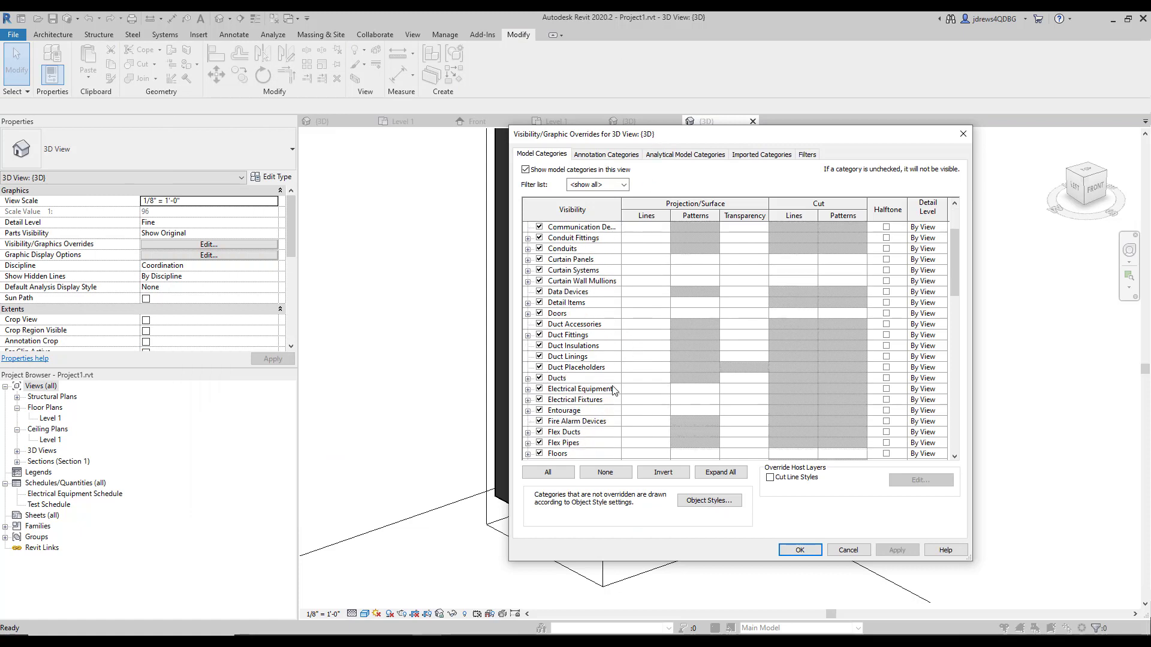
scroll("down", 3)
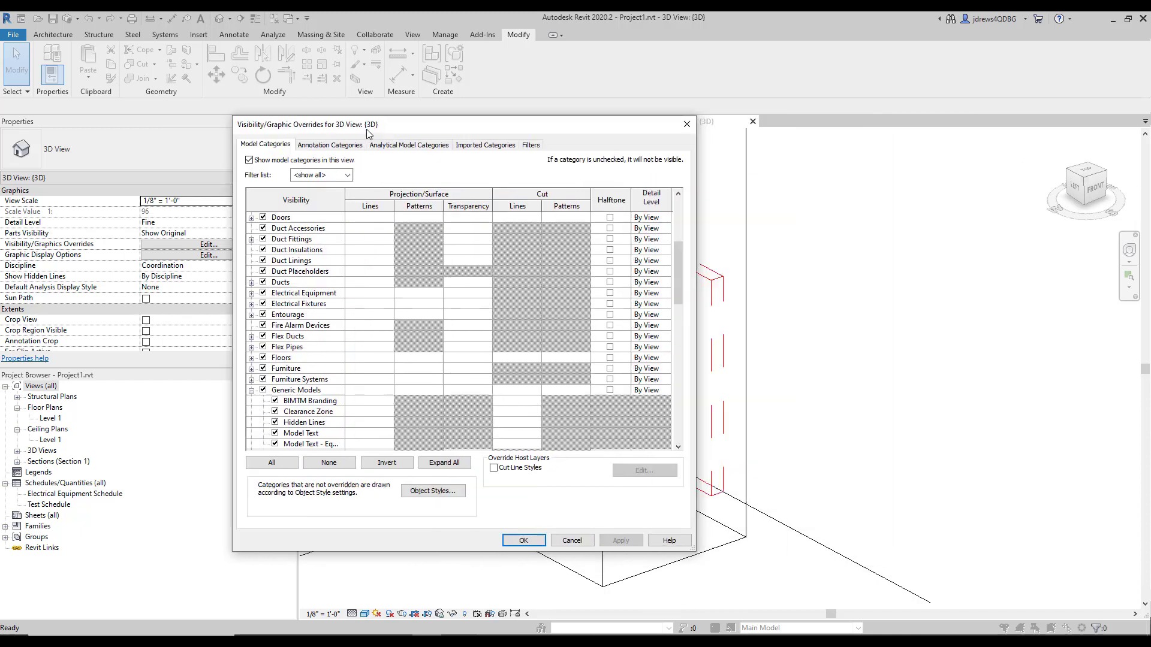
left_click_drag(462, 125, 245, 124)
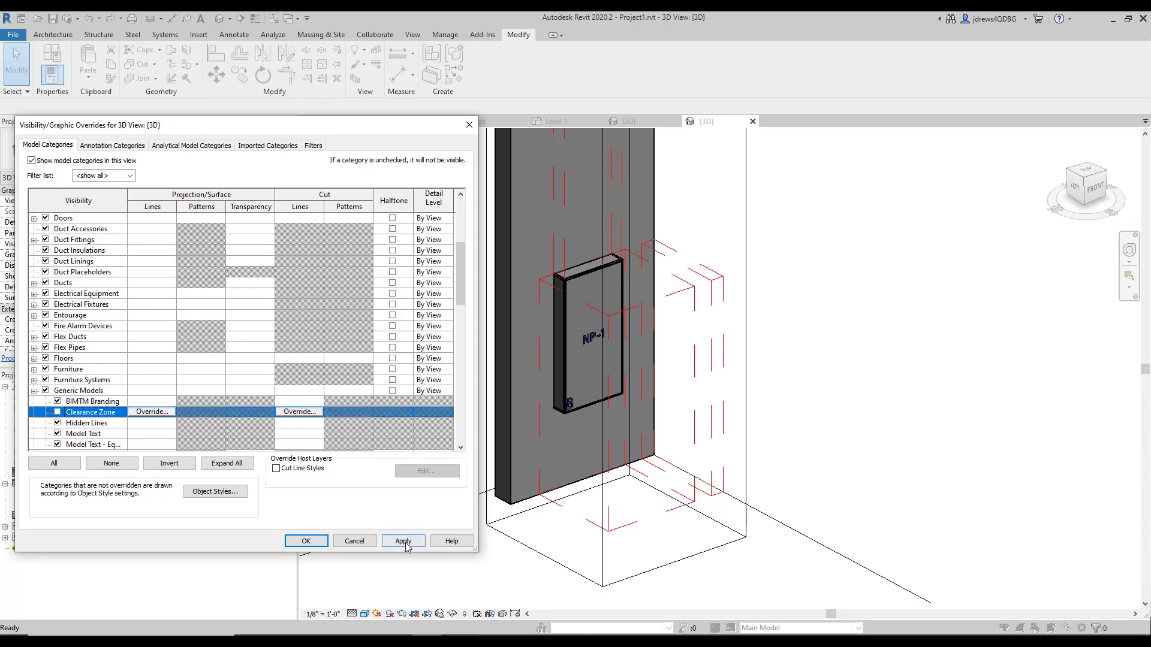
left_click(403, 541)
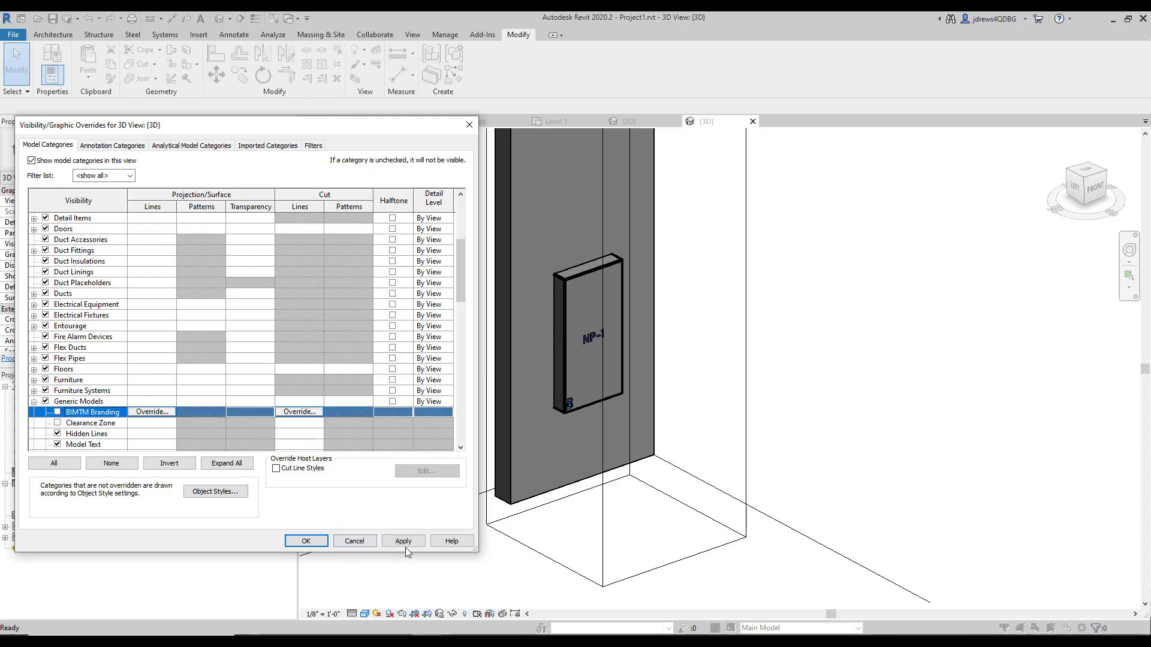
left_click(402, 541)
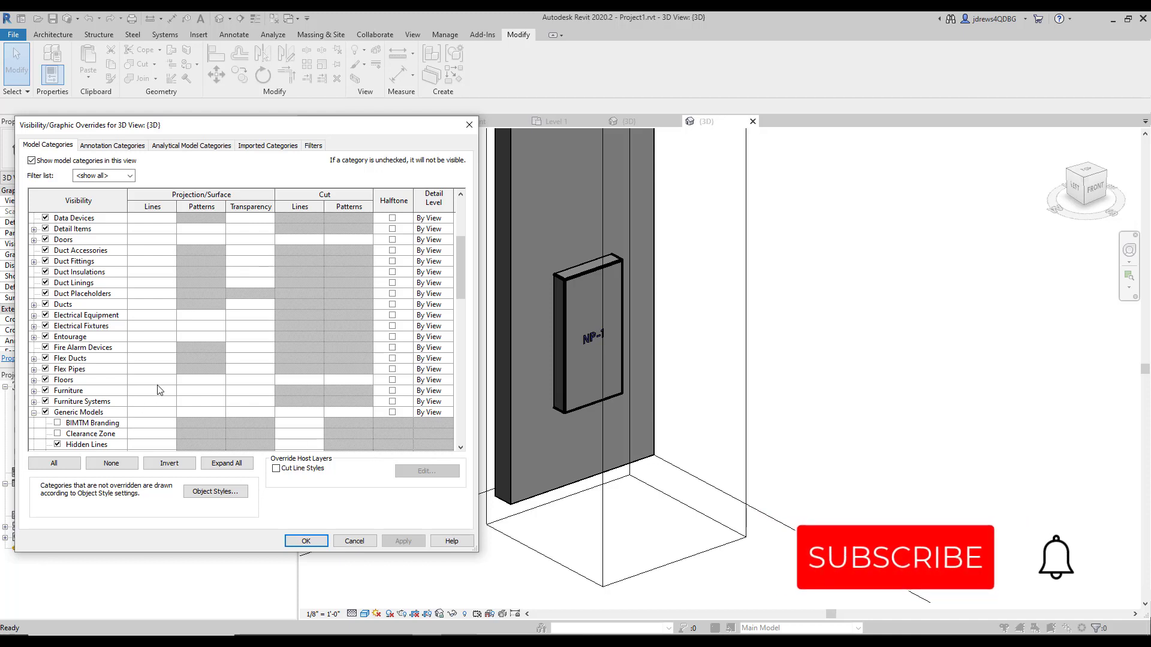
Hide the Model Text - Equipment Label subcategory and accept the visibility changes.
scroll("down", 3)
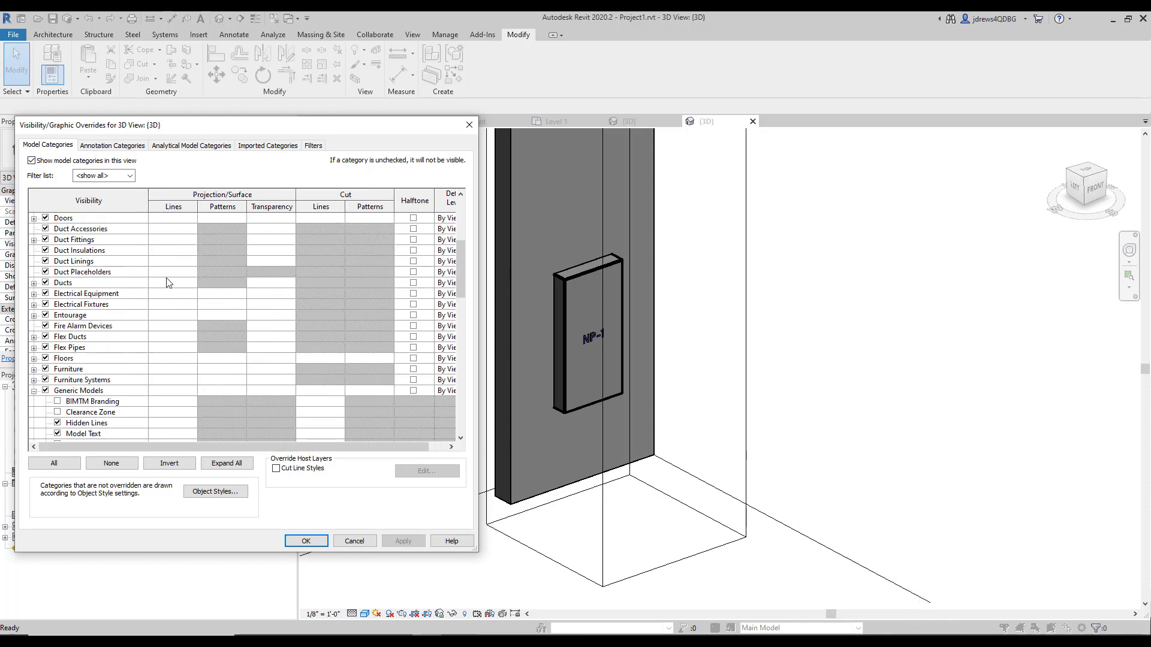
scroll("down", 3)
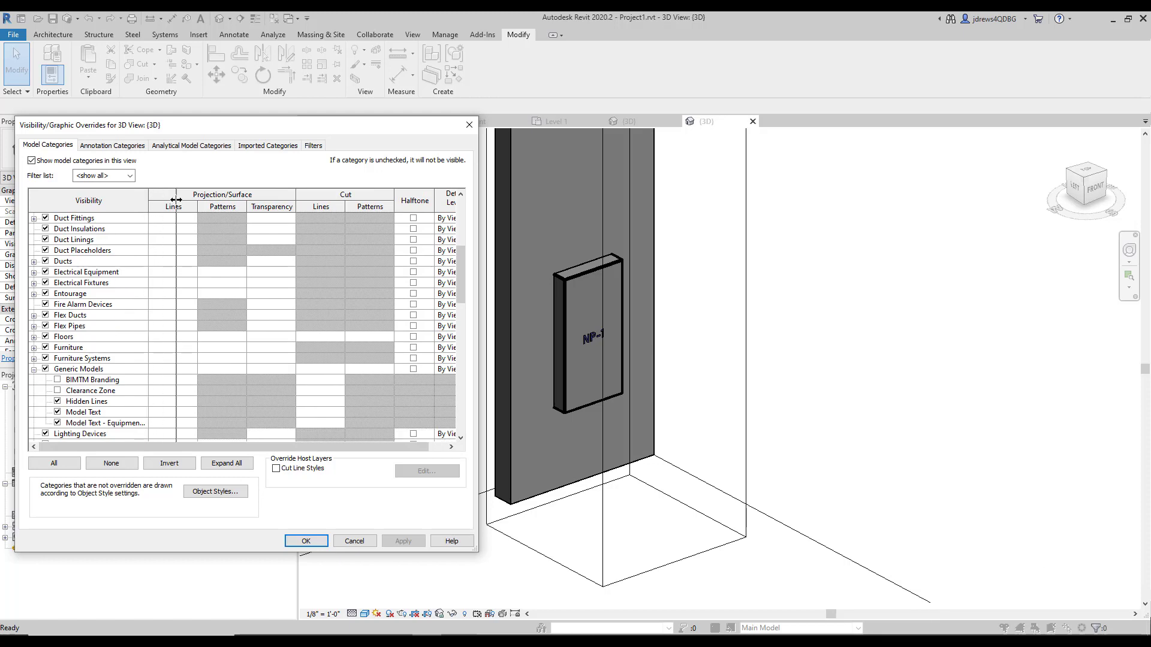
left_click(106, 422)
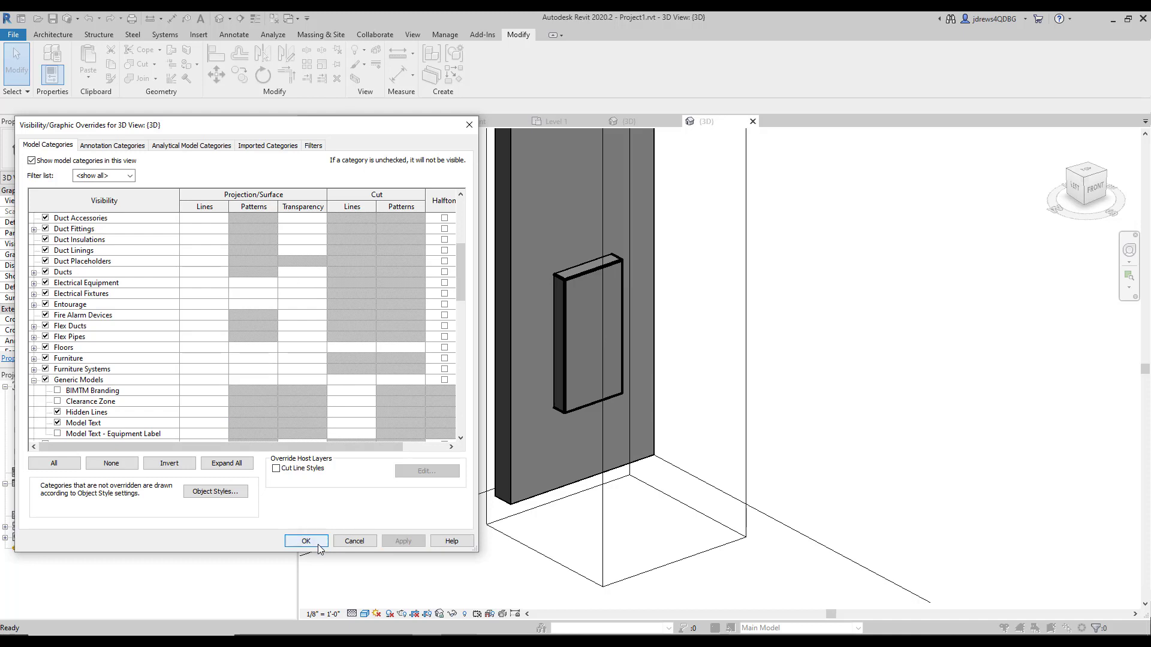
left_click(305, 541)
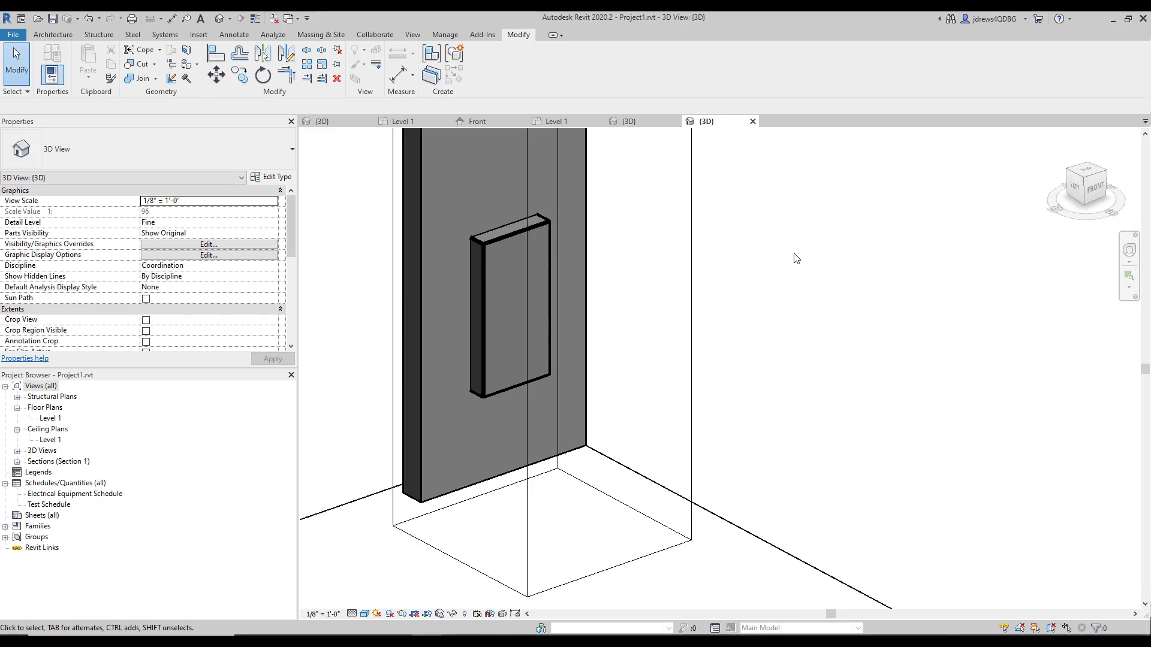
mouse_move(786, 575)
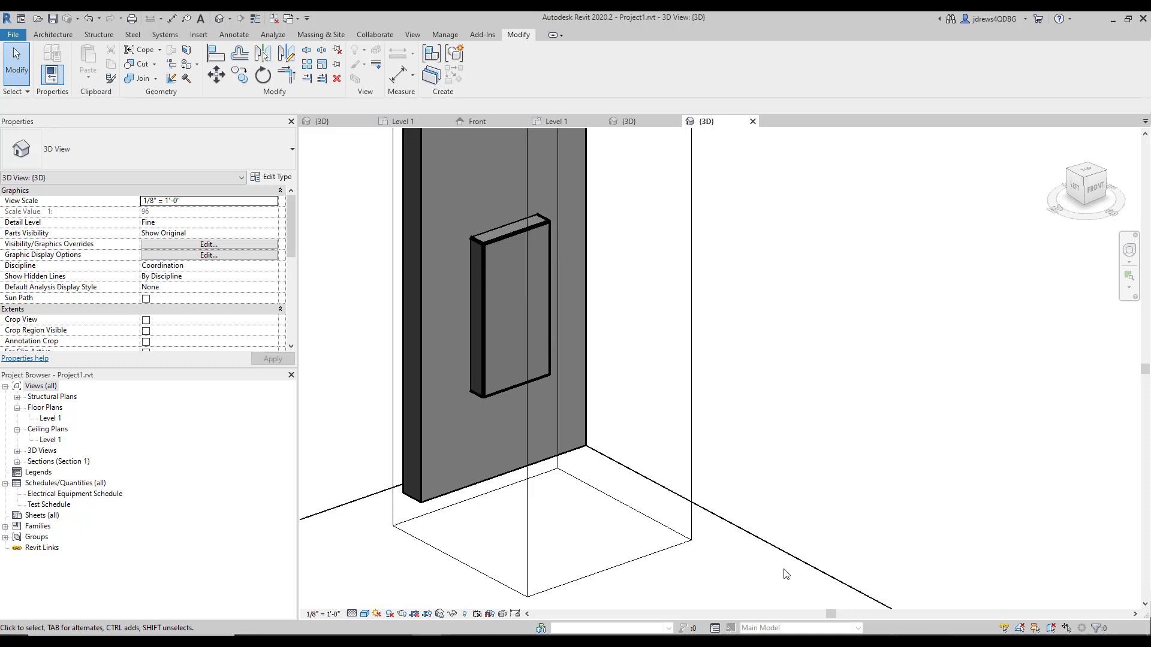